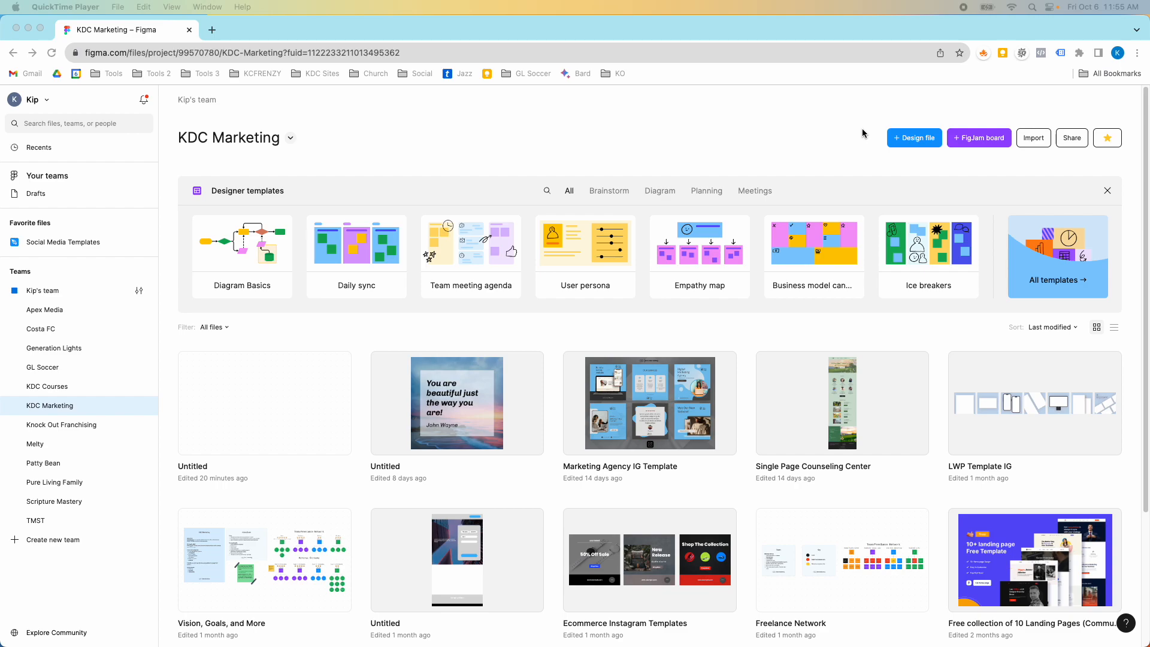
{"action": "mouse_move", "coordinate": [61, 381]}
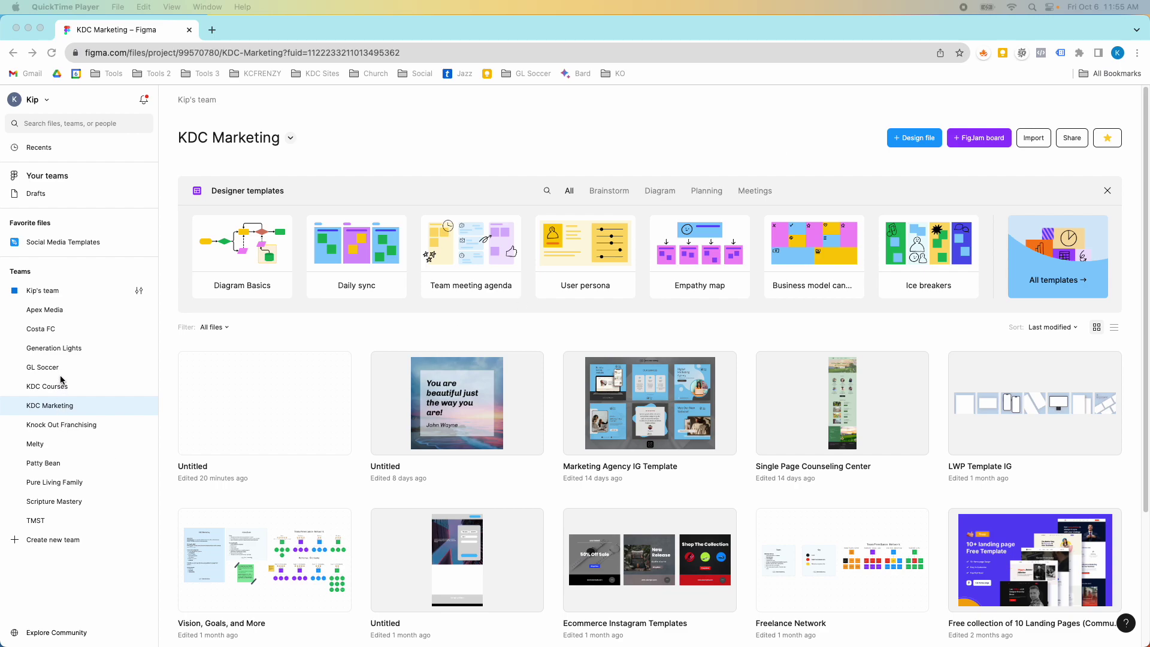
{"action": "mouse_move", "coordinate": [930, 196]}
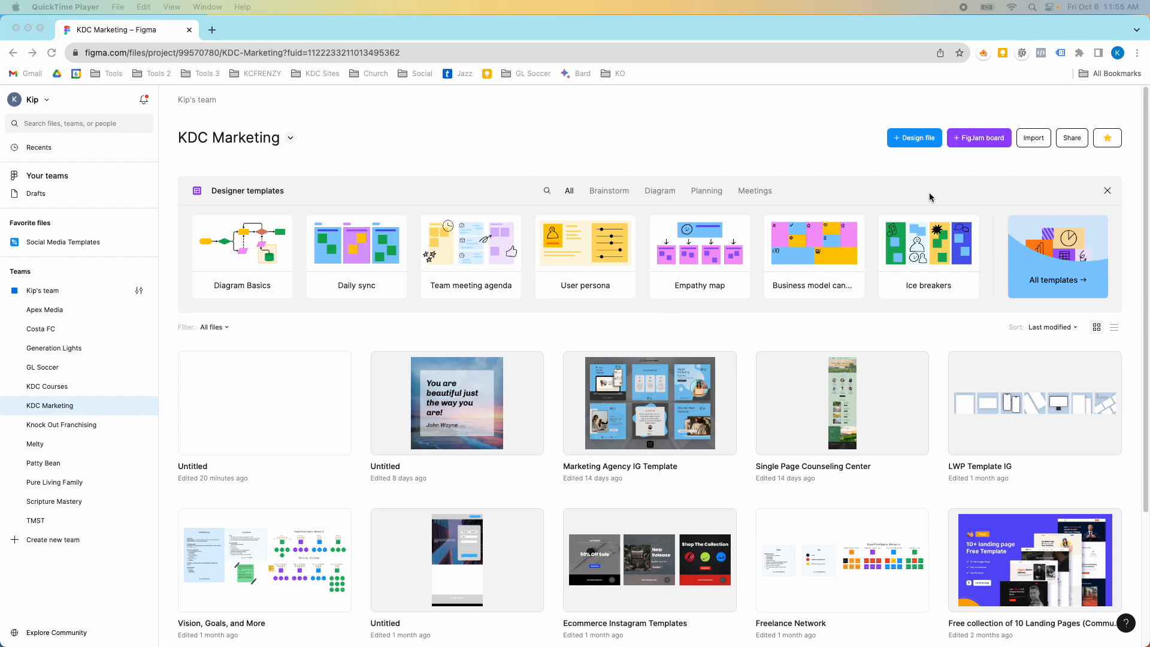
{"action": "mouse_move", "coordinate": [972, 153]}
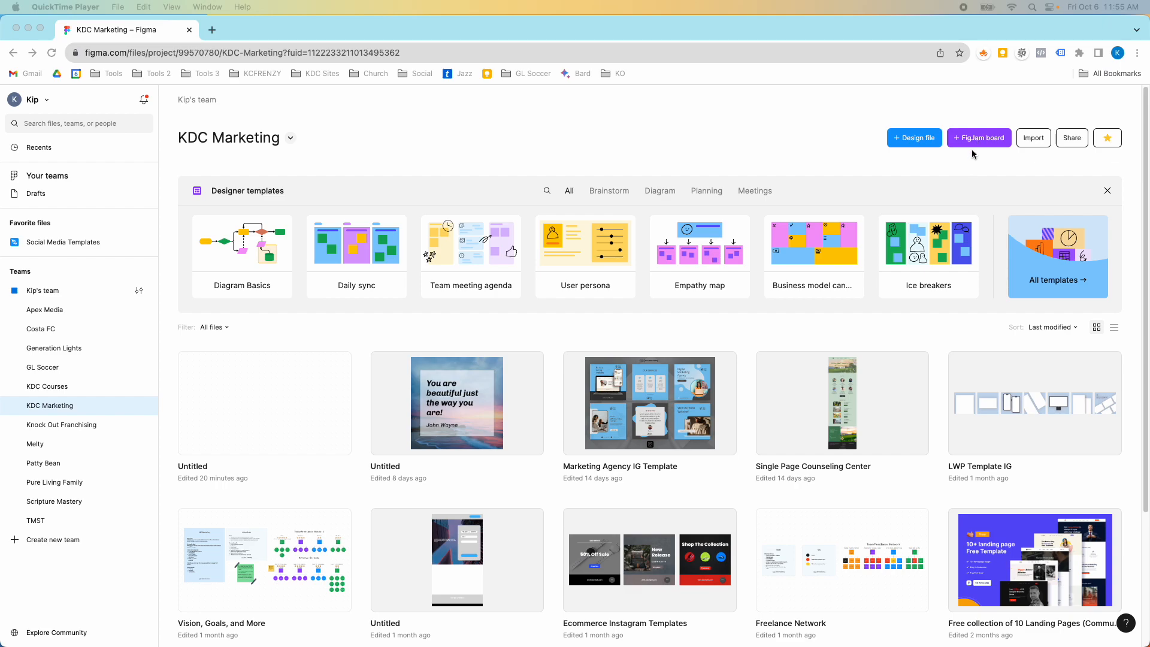
Step: Create a new FigJam board from the home screen
{"action": "left_click", "coordinate": [979, 138]}
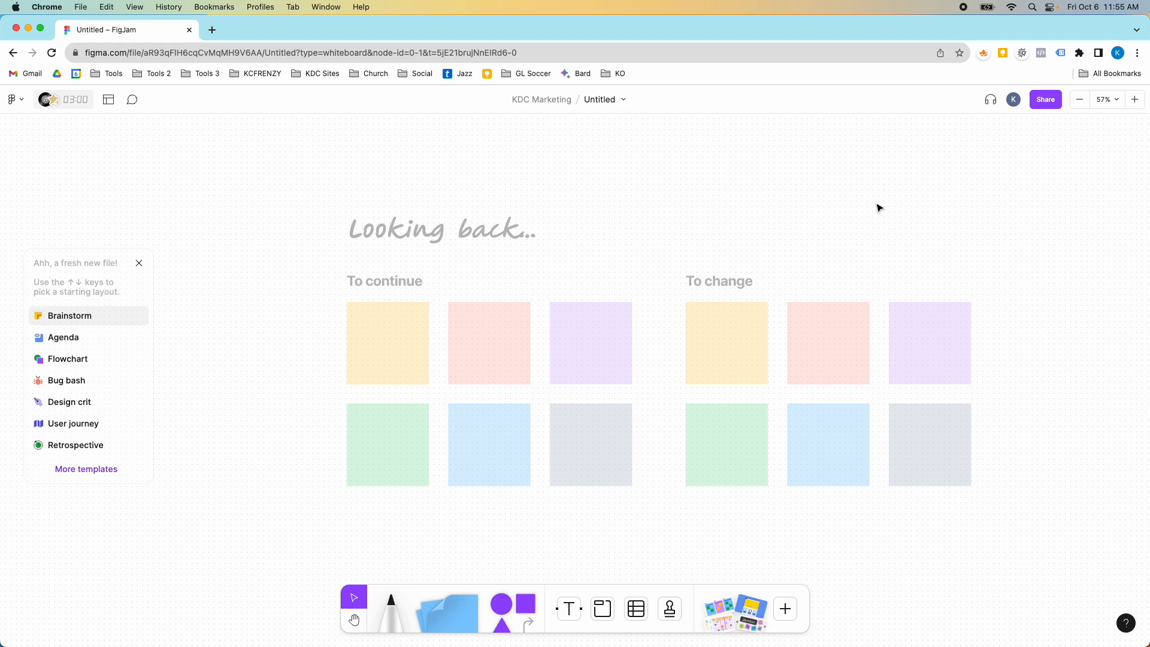
{"action": "mouse_move", "coordinate": [563, 519]}
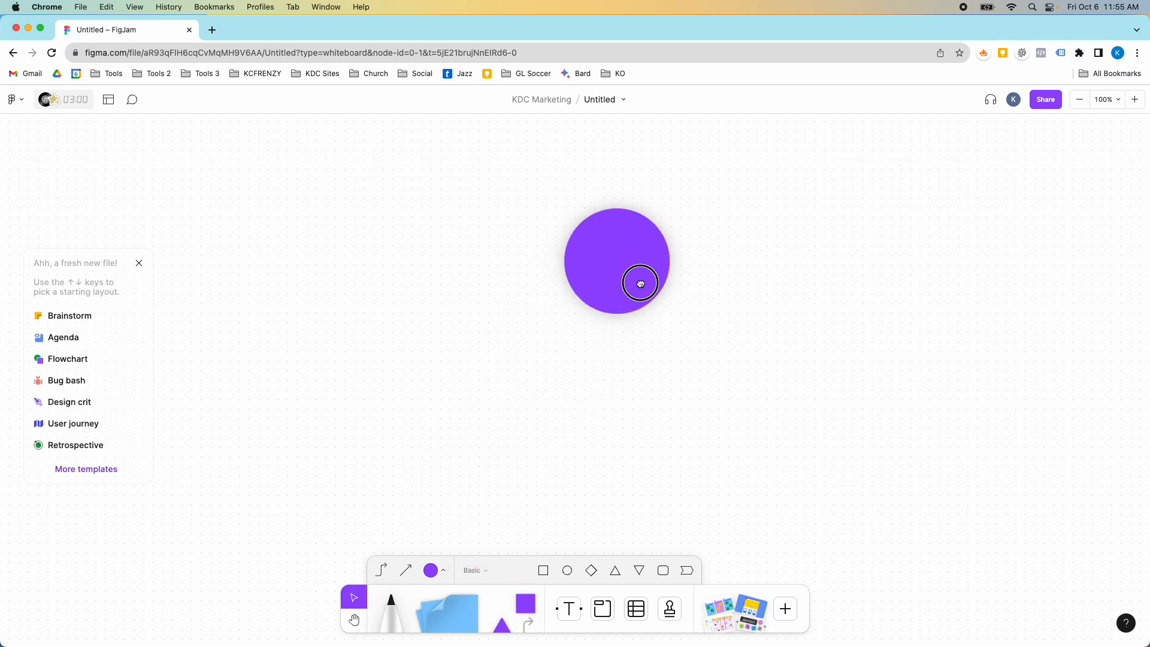
Step: Label the first circle Home and start a linked About circle beneath it
{"action": "left_click", "coordinate": [639, 282]}
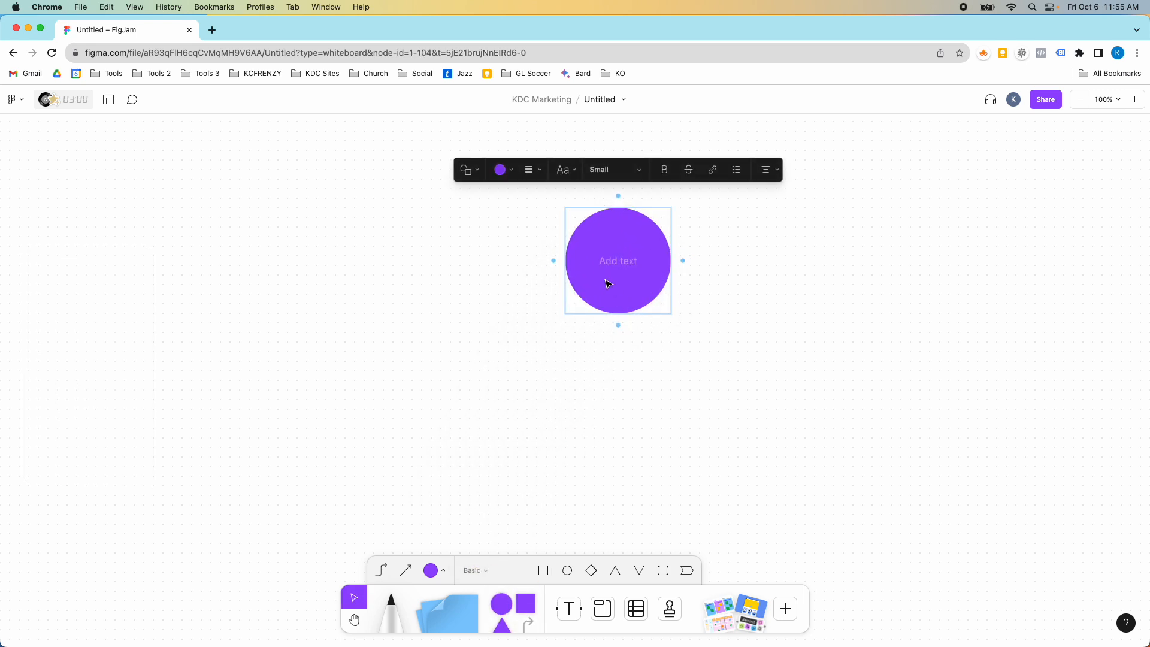
{"action": "type", "text": "Home"}
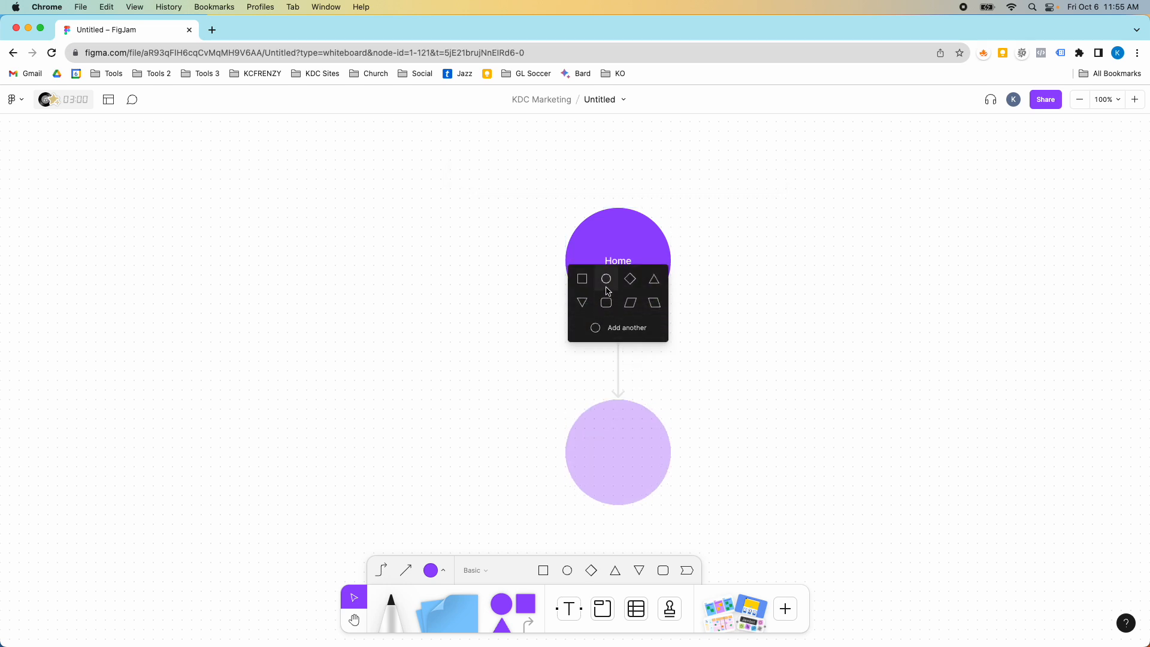
{"action": "type", "text": "ABou"}
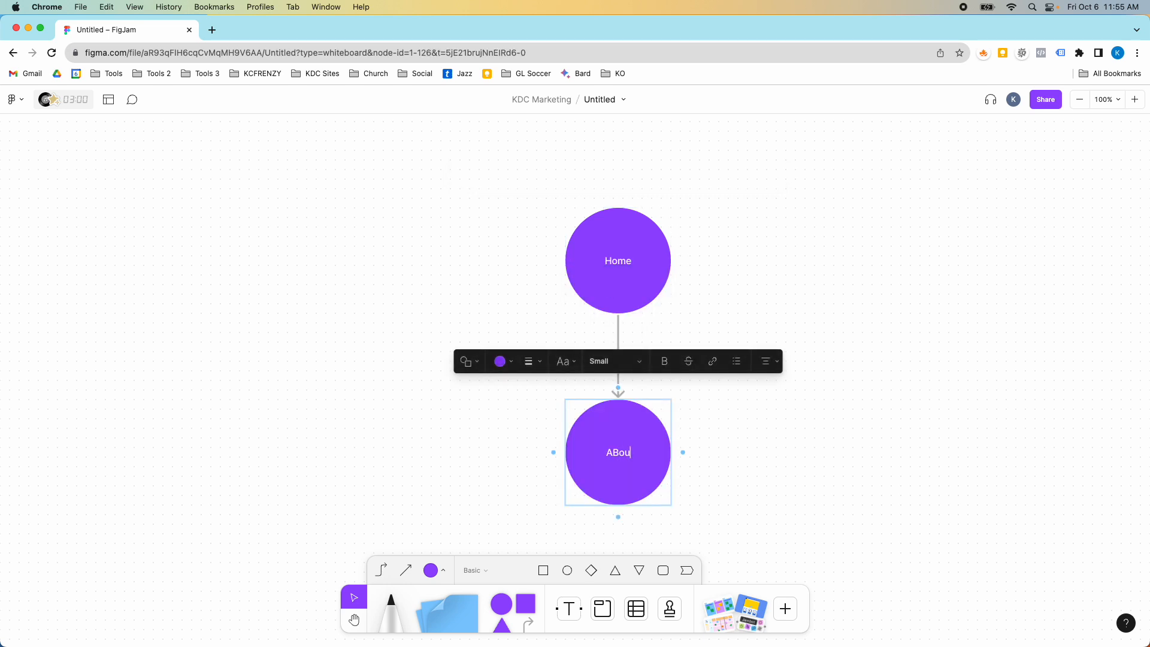
{"action": "type", "text": "Abou"}
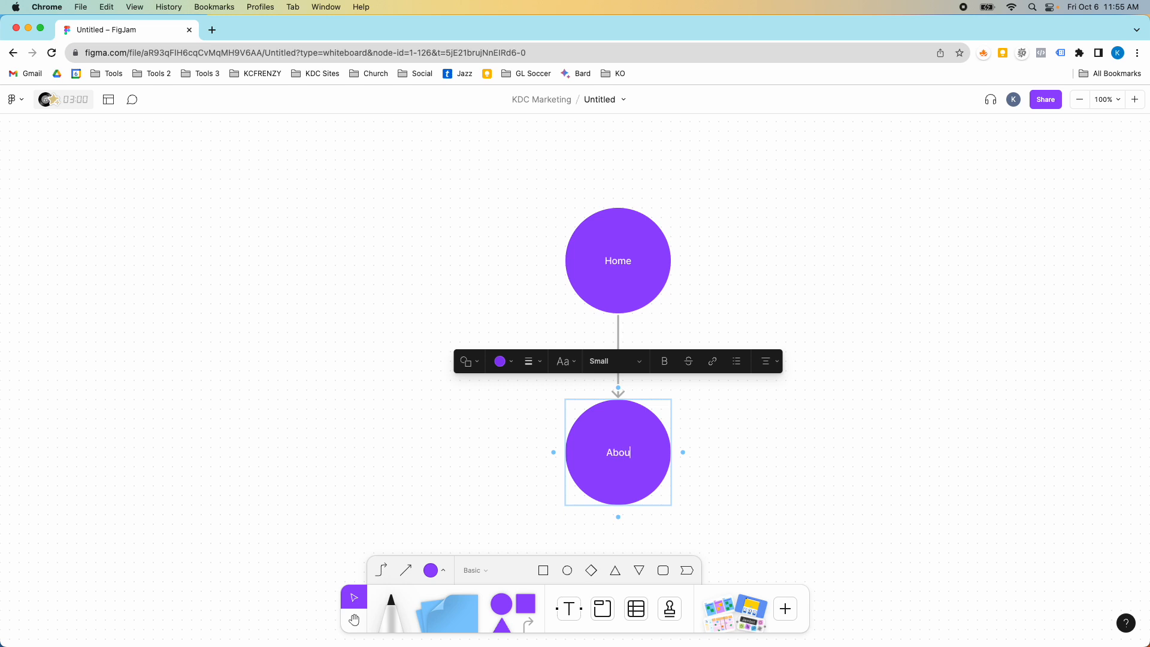
Step: Add linked Contact and Store circles beneath Home alongside About
{"action": "left_click", "coordinate": [618, 261]}
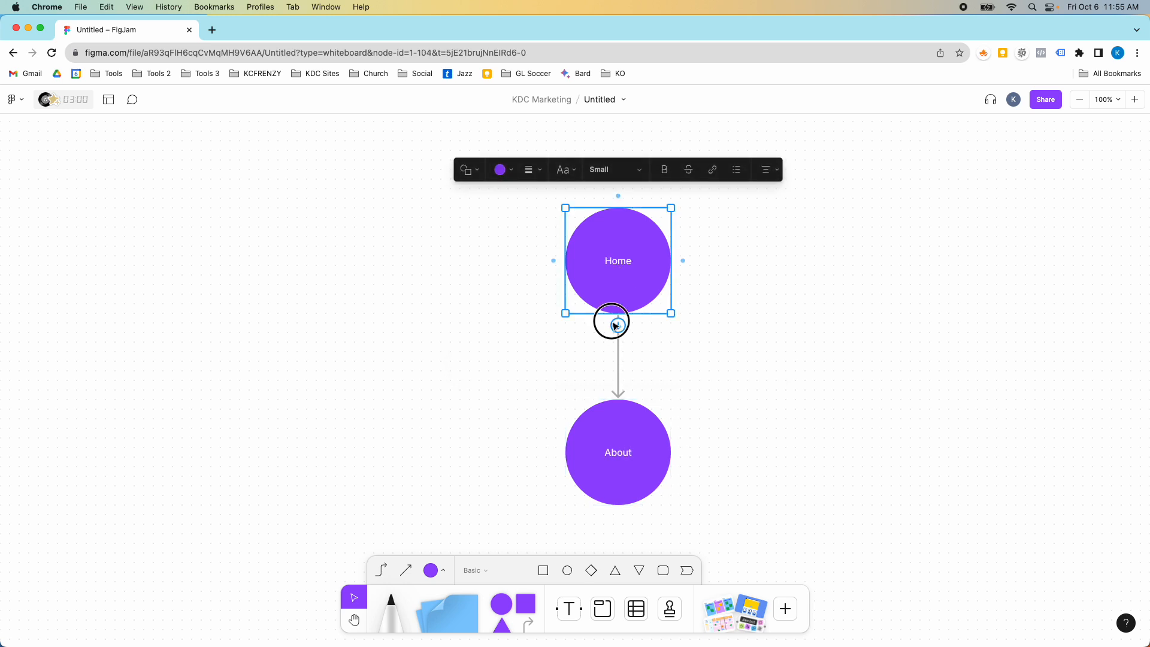
{"action": "left_click_drag", "start_coordinate": [612, 325], "coordinate": [752, 384]}
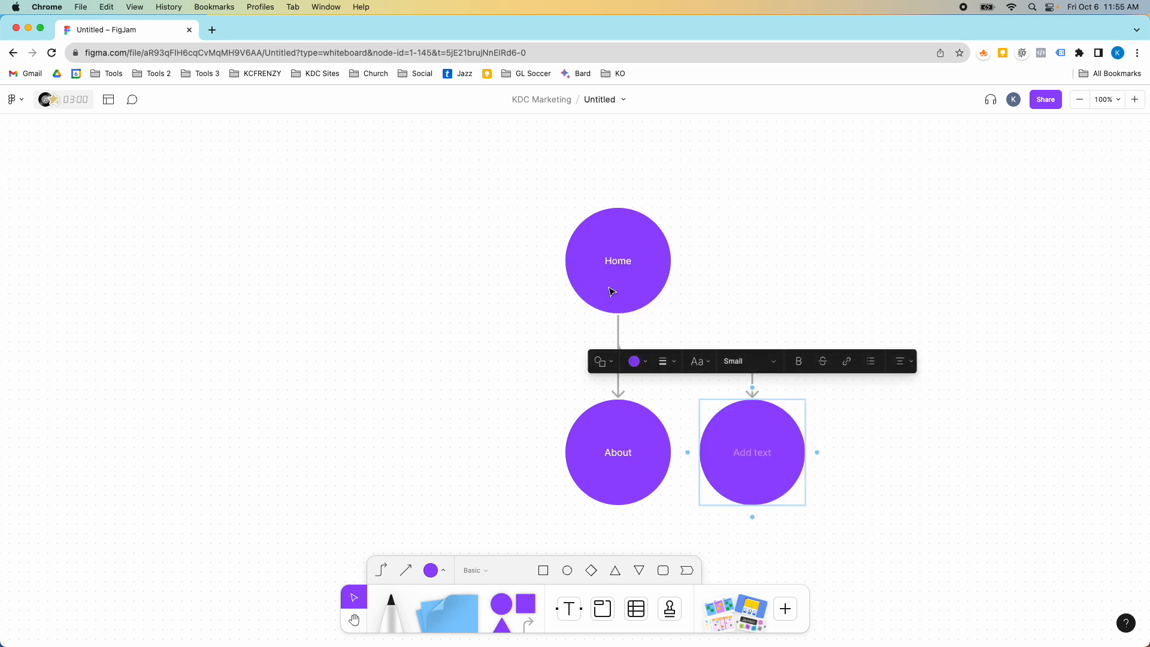
{"action": "type", "text": "Contact"}
{"action": "type", "text": "St"}
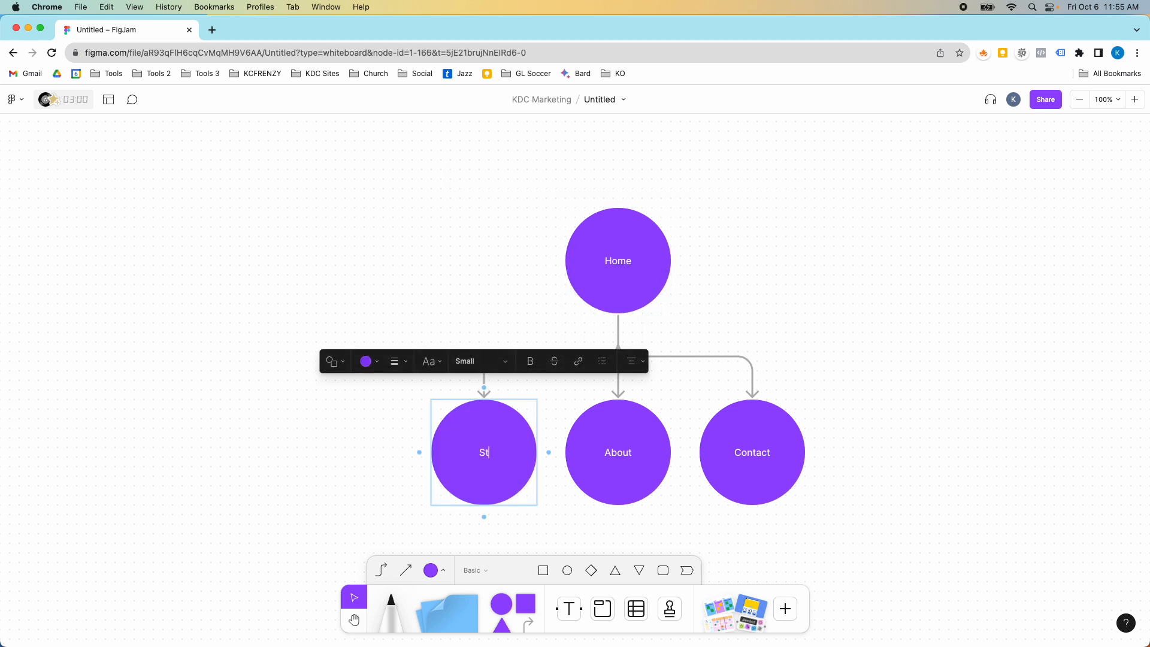
{"action": "type", "text": "ore"}
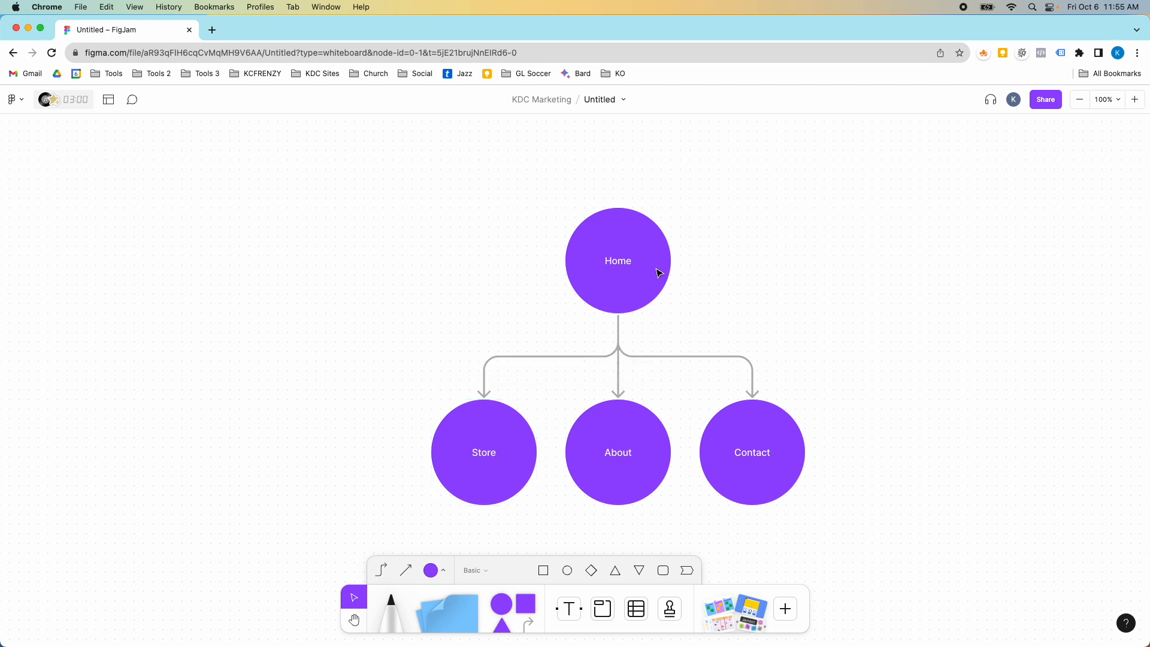
Step: Add a fourth linked circle beneath Home labeled Blog
{"action": "left_click", "coordinate": [618, 261]}
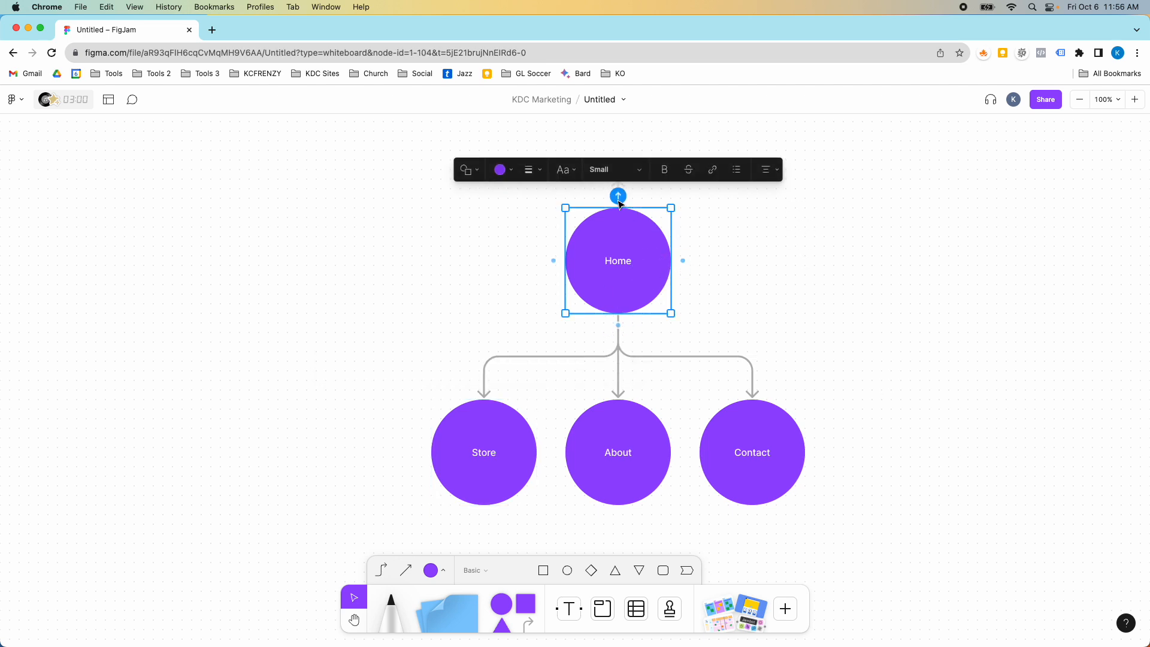
{"action": "left_click", "coordinate": [618, 197]}
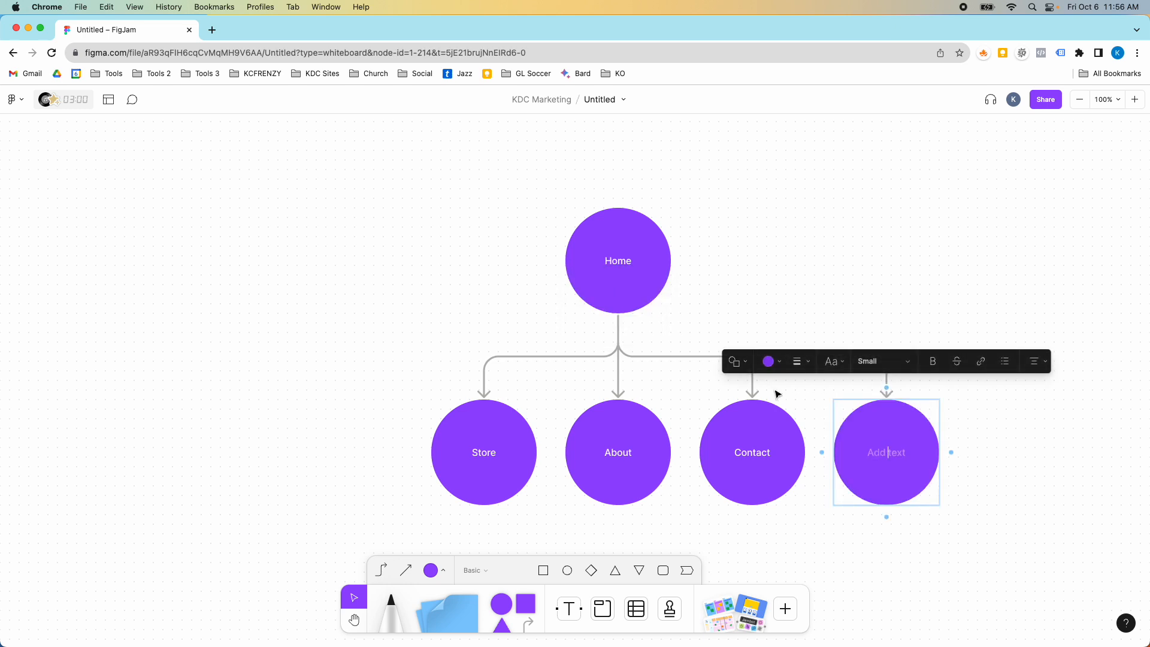
{"action": "type", "text": "Blog"}
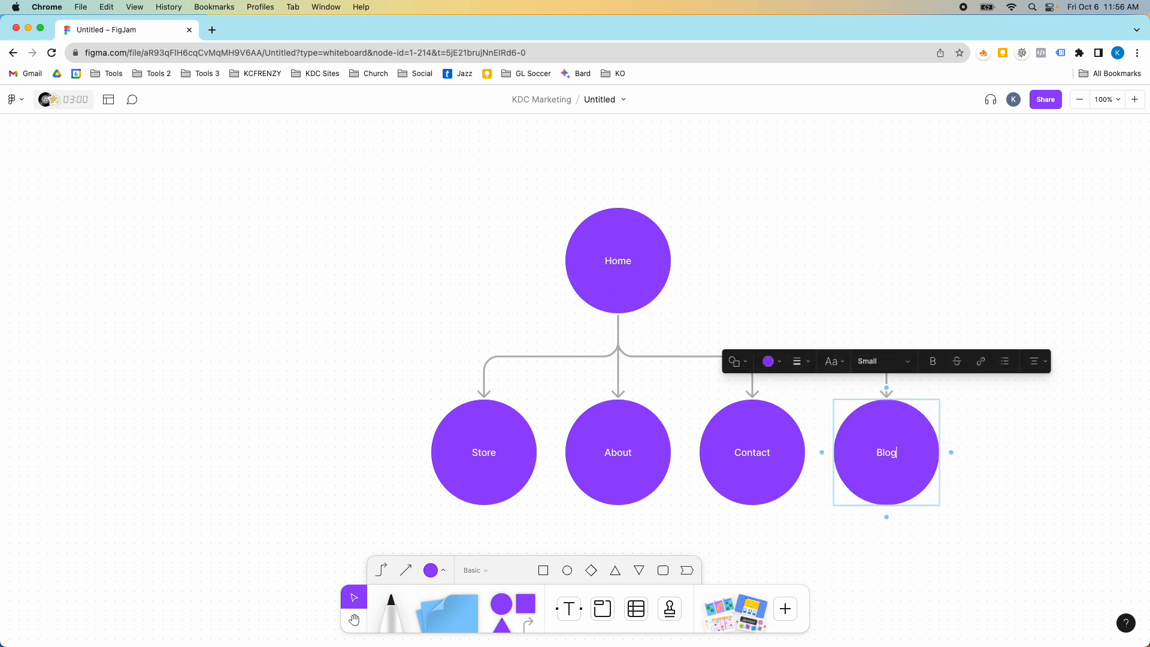
{"action": "left_click", "coordinate": [959, 338]}
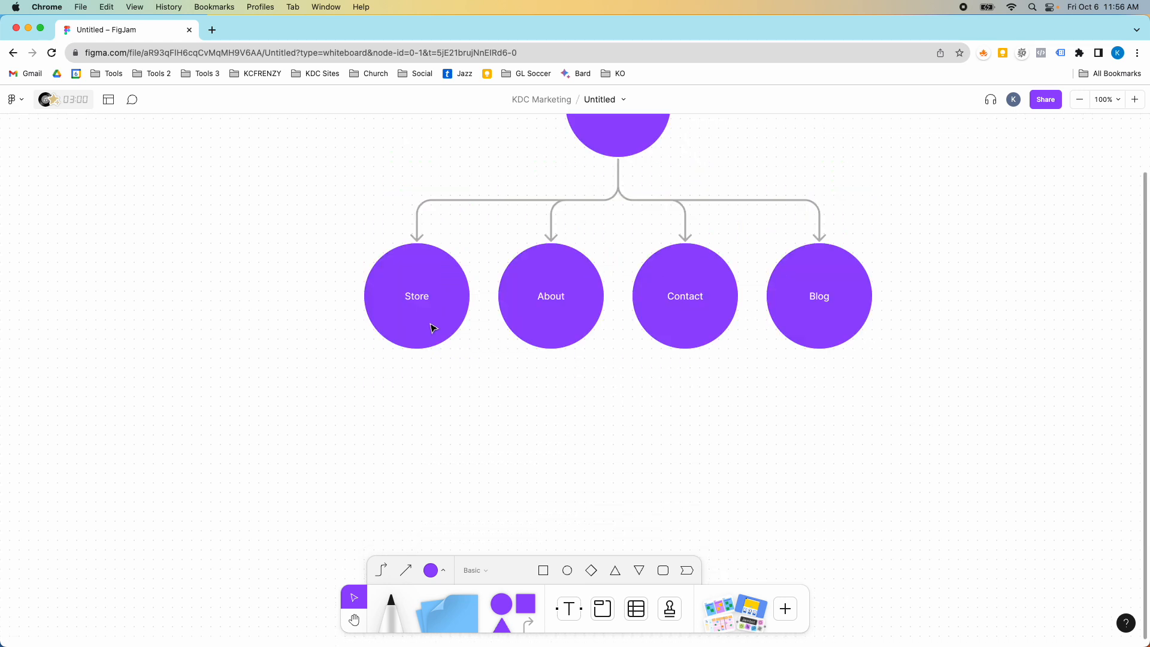
Step: Add linked circles Product 1, Product 2 and Product 3 beneath Store
{"action": "left_click", "coordinate": [416, 296]}
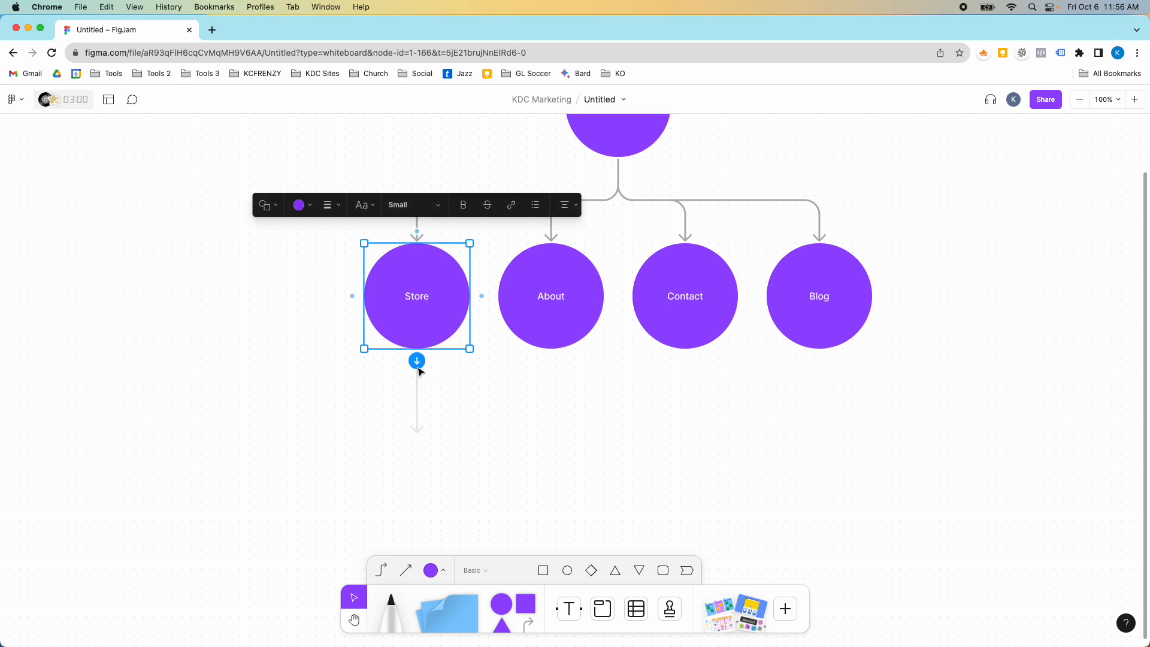
{"action": "left_click", "coordinate": [417, 359]}
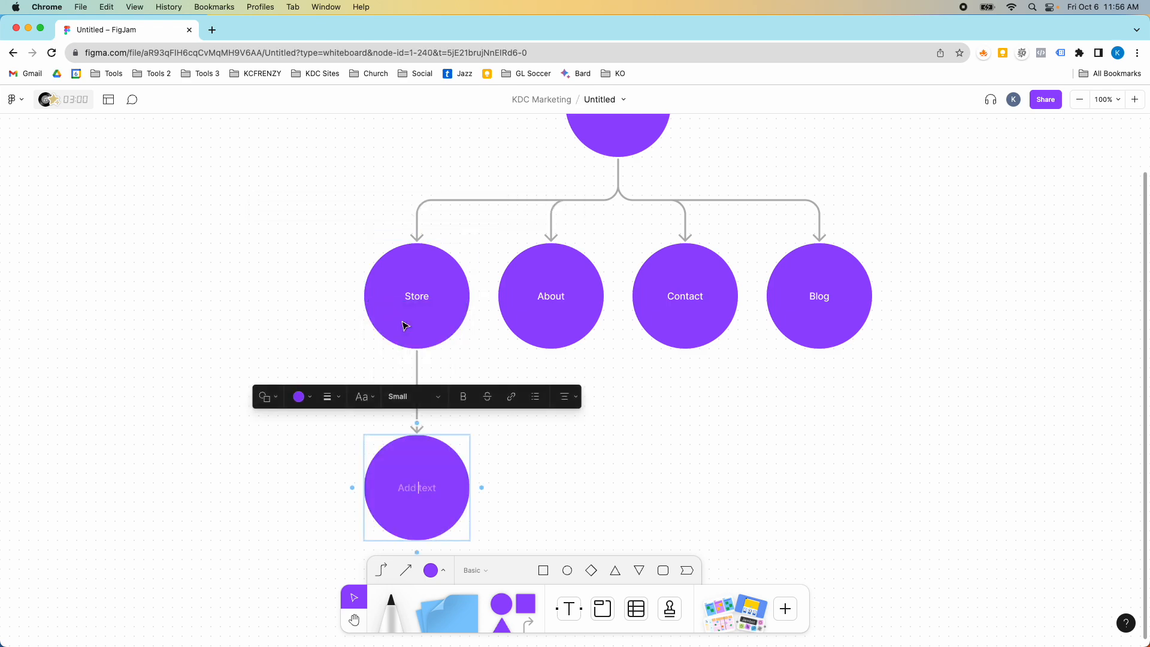
{"action": "type", "text": "Product 1"}
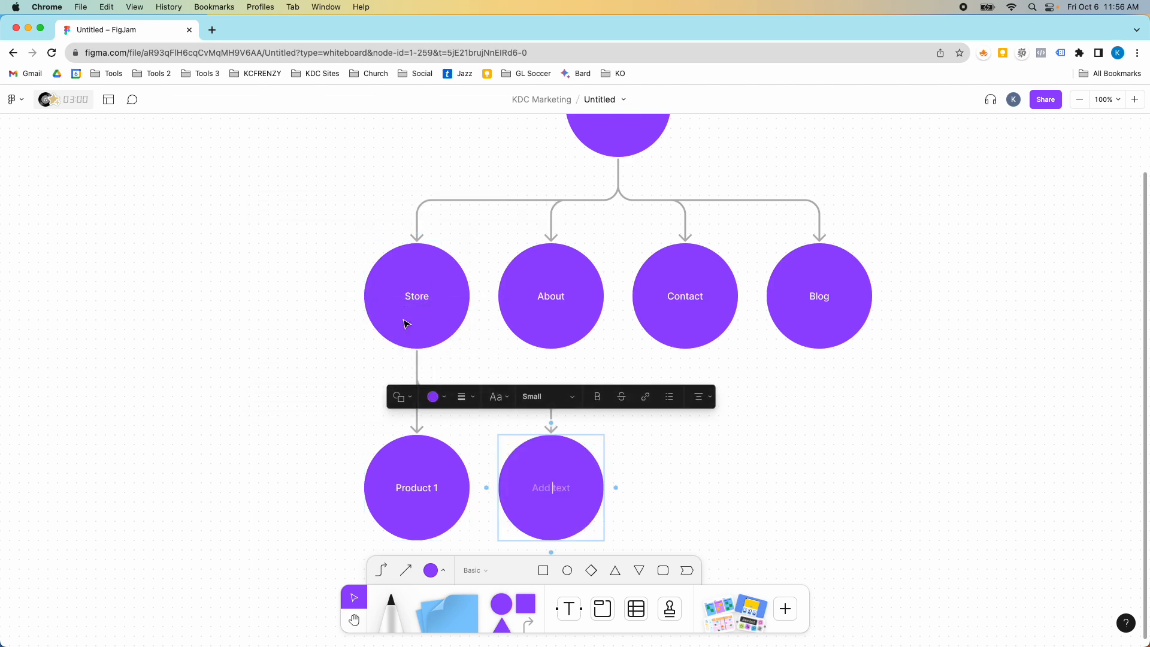
{"action": "type", "text": "Product 2"}
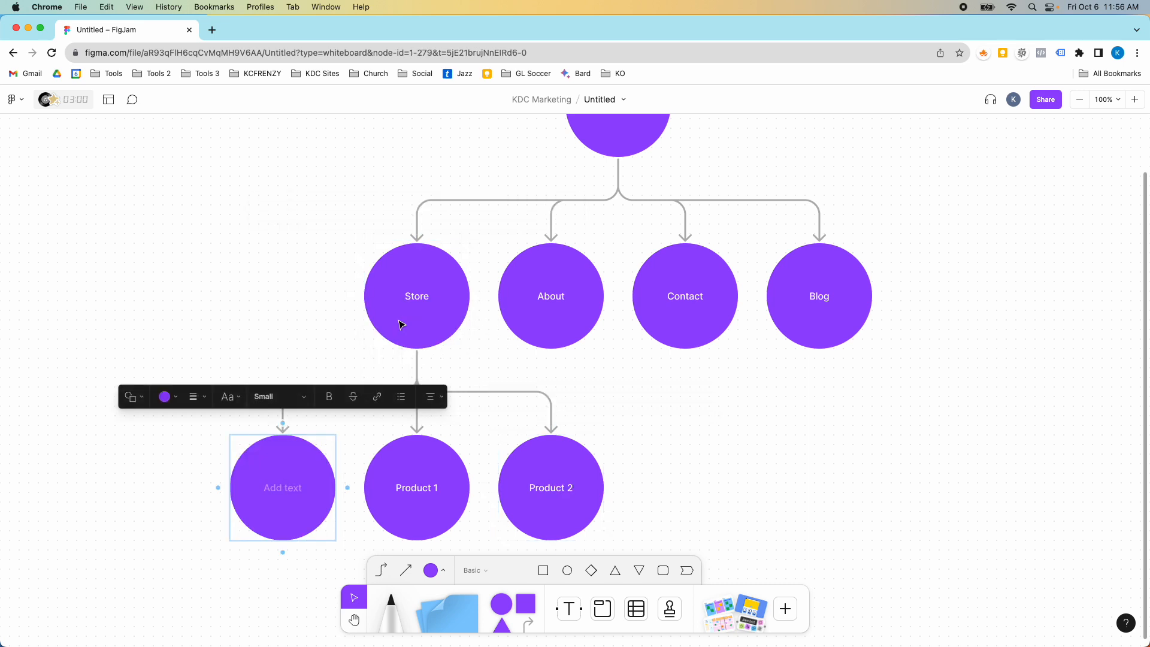
{"action": "type", "text": "Product 3"}
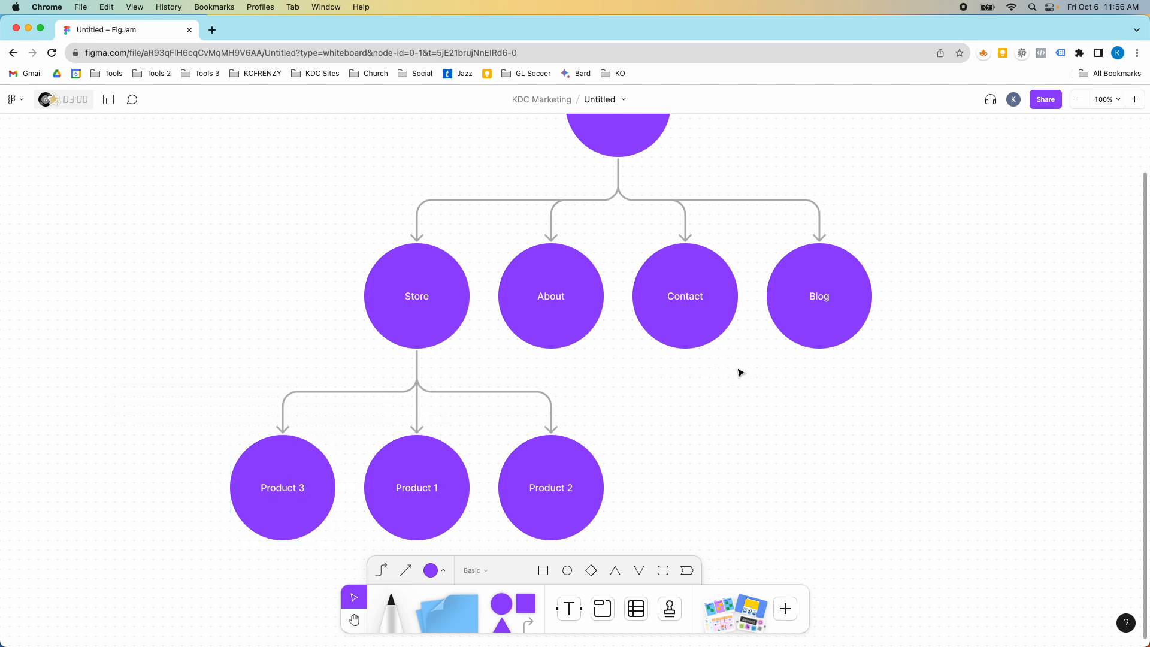
{"action": "mouse_move", "coordinate": [817, 399]}
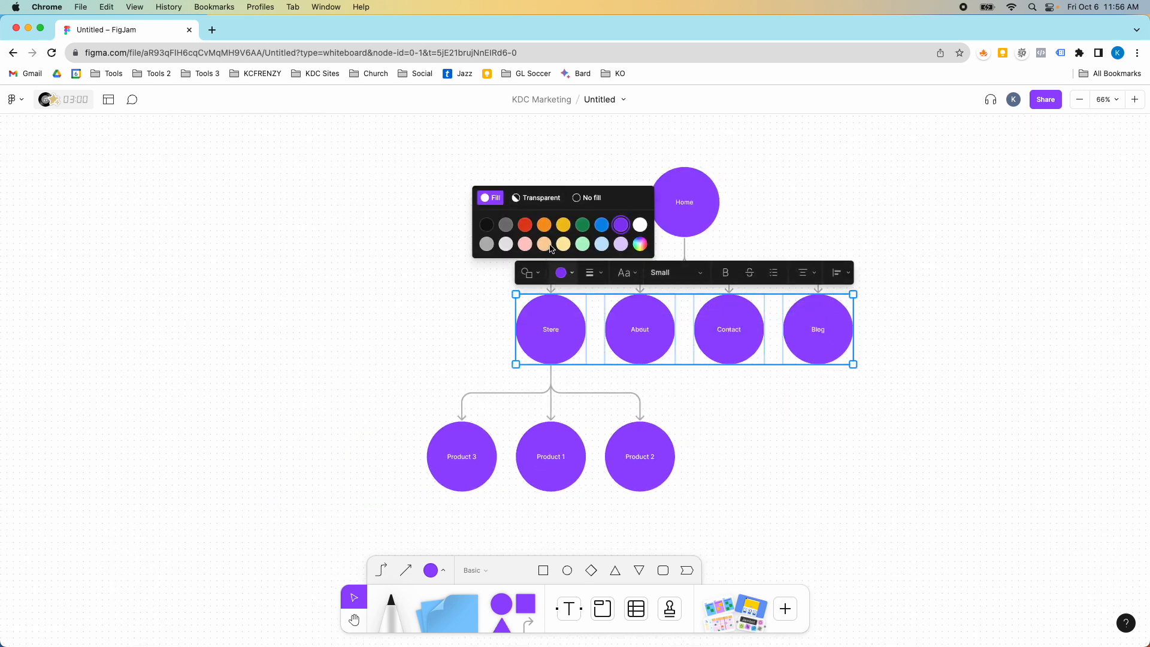
Step: Colour Store, About, Contact and Blog red and the three Product circles blue
{"action": "left_click", "coordinate": [525, 225]}
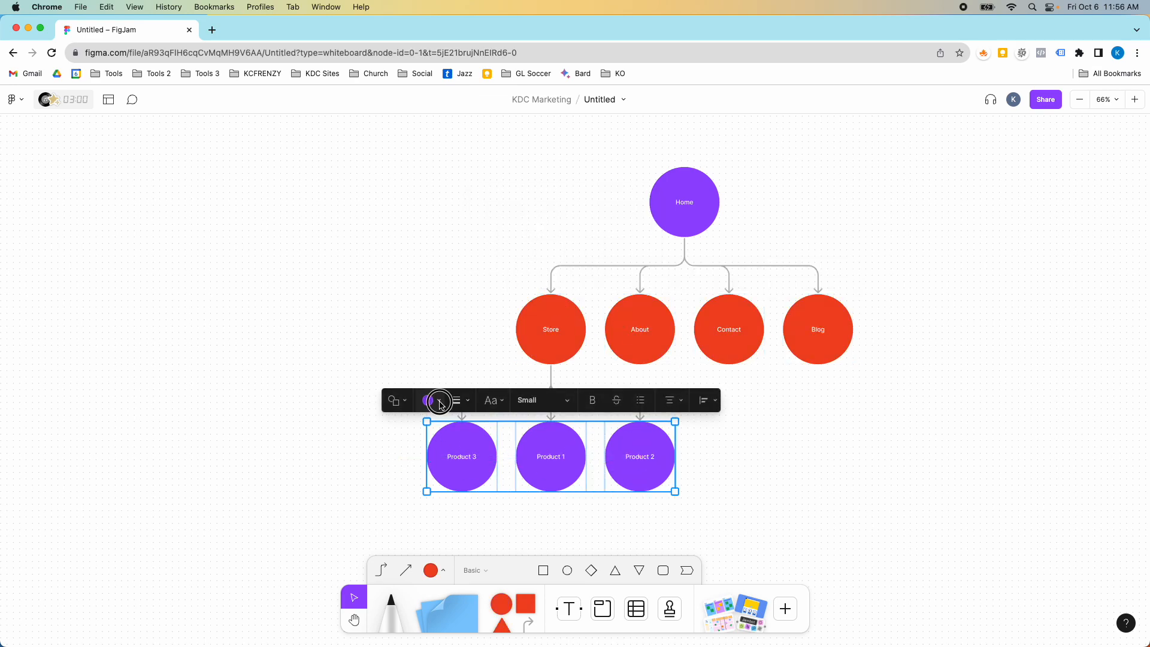
{"action": "left_click", "coordinate": [437, 400]}
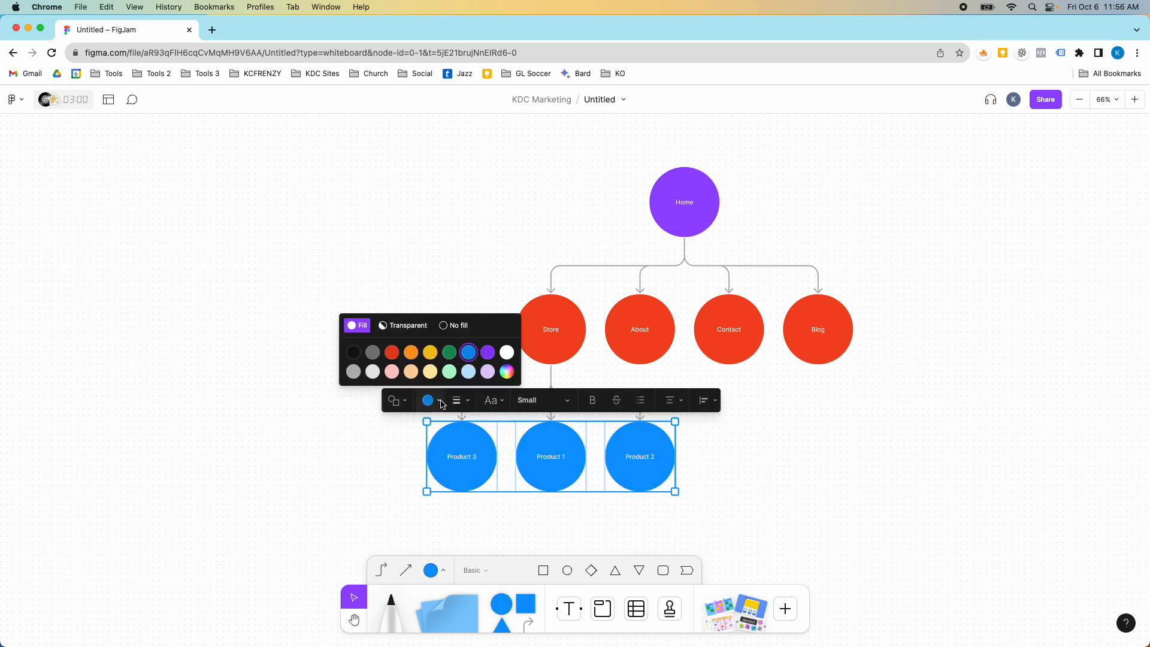
{"action": "left_click", "coordinate": [448, 352]}
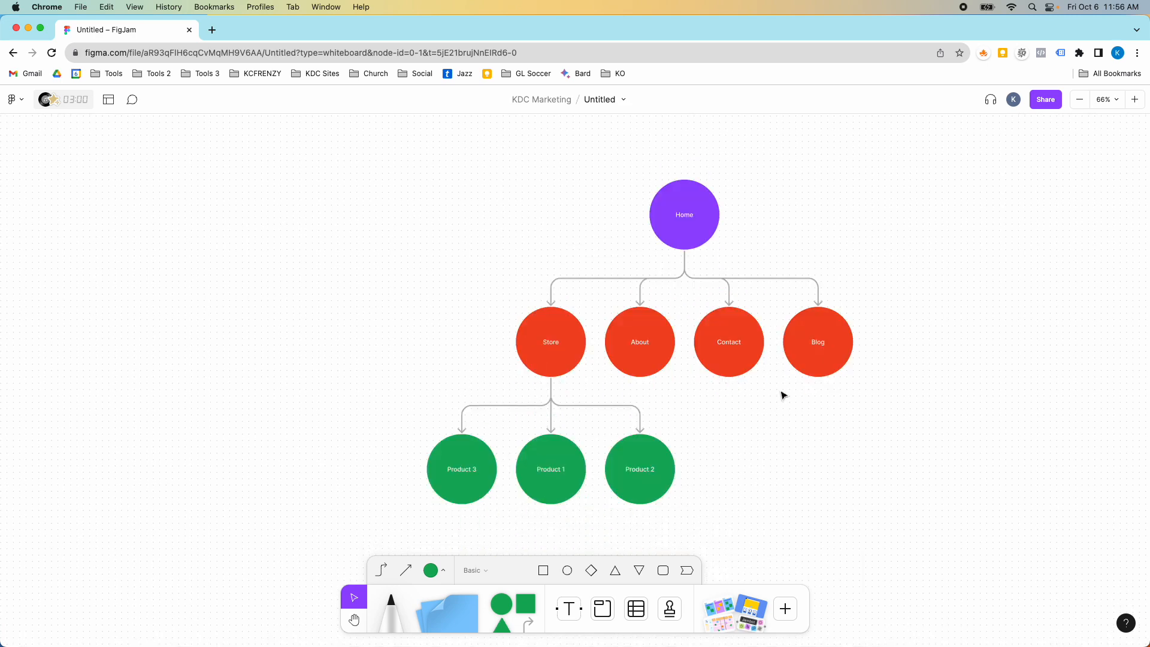
Step: Add a Large-size 'Client Name' title text above the Home circle
{"action": "left_click", "coordinate": [567, 609]}
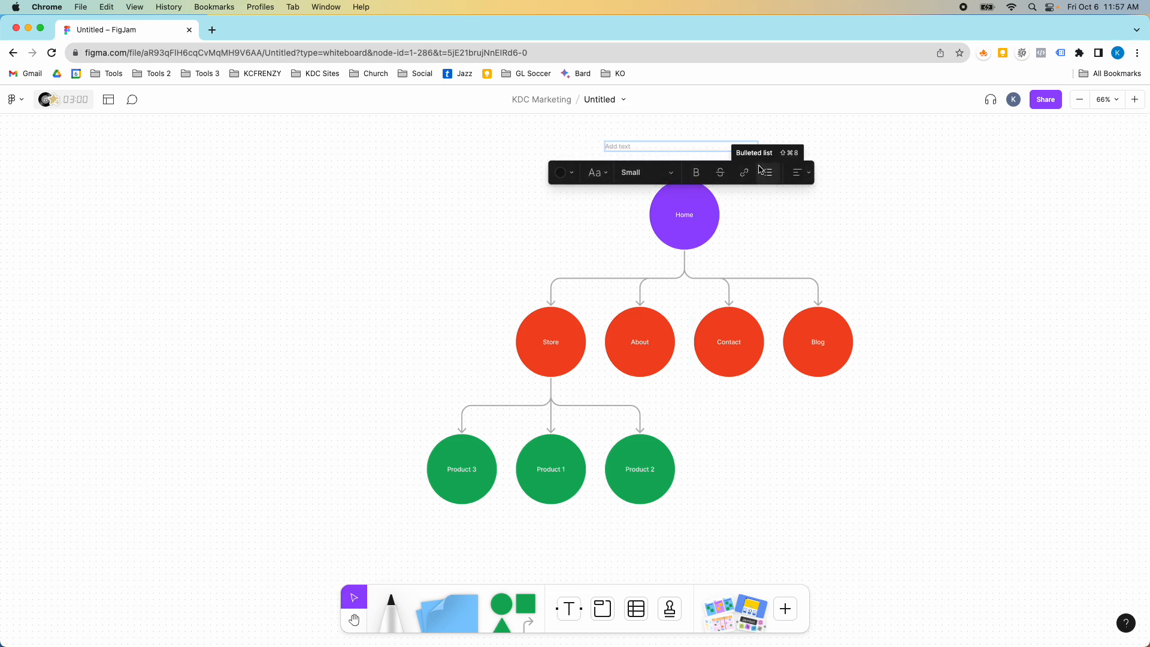
{"action": "type", "text": "Client Name"}
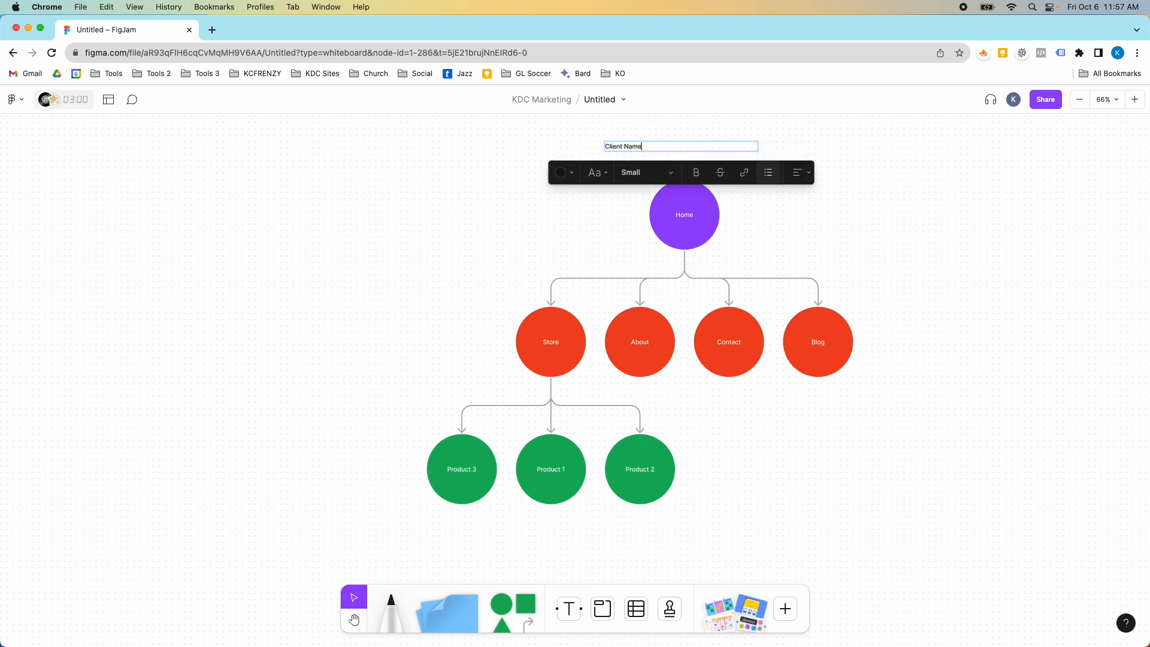
{"action": "left_click", "coordinate": [644, 173]}
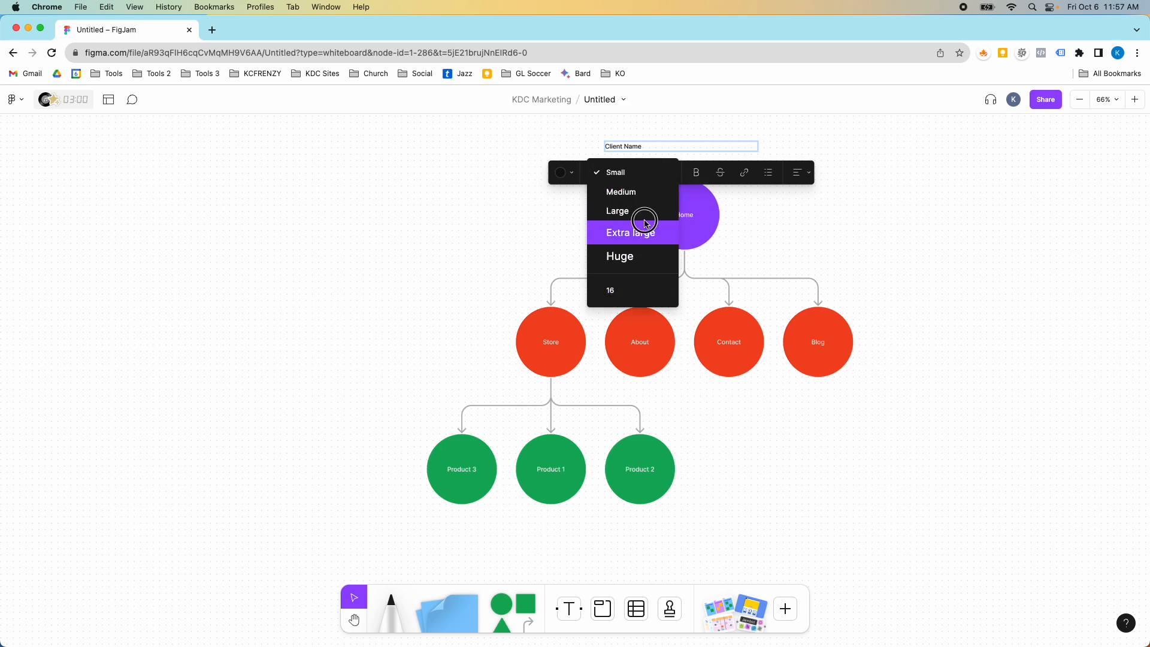
{"action": "left_click", "coordinate": [617, 211]}
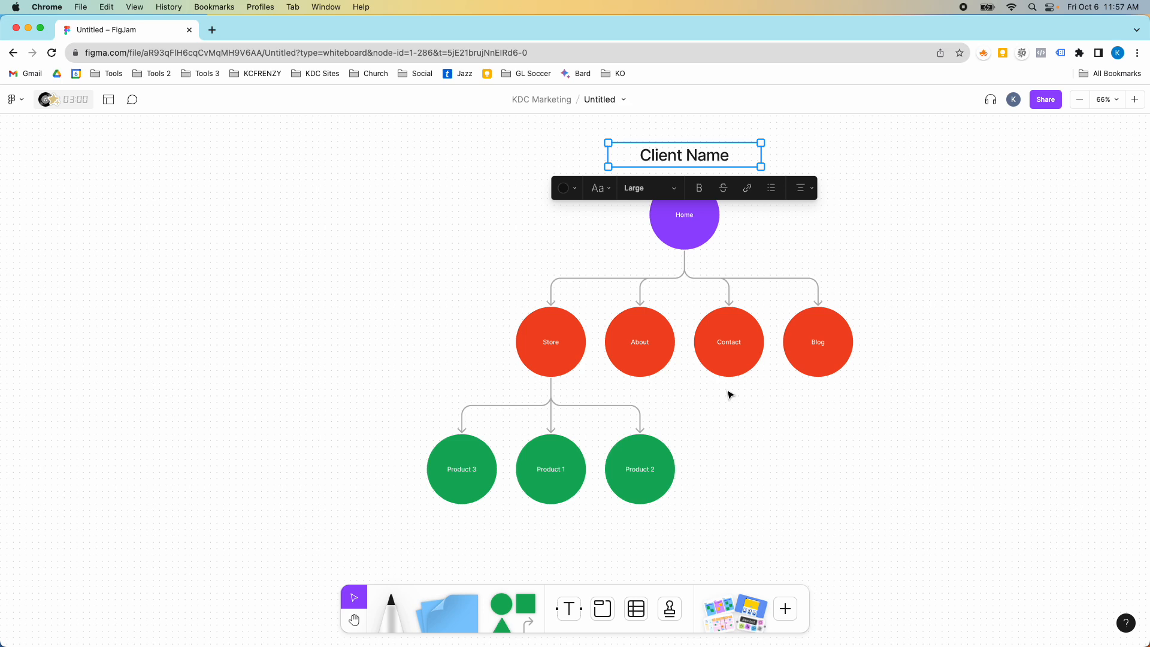
{"action": "left_click", "coordinate": [625, 100]}
{"action": "type", "text": "Sitemap 1"}
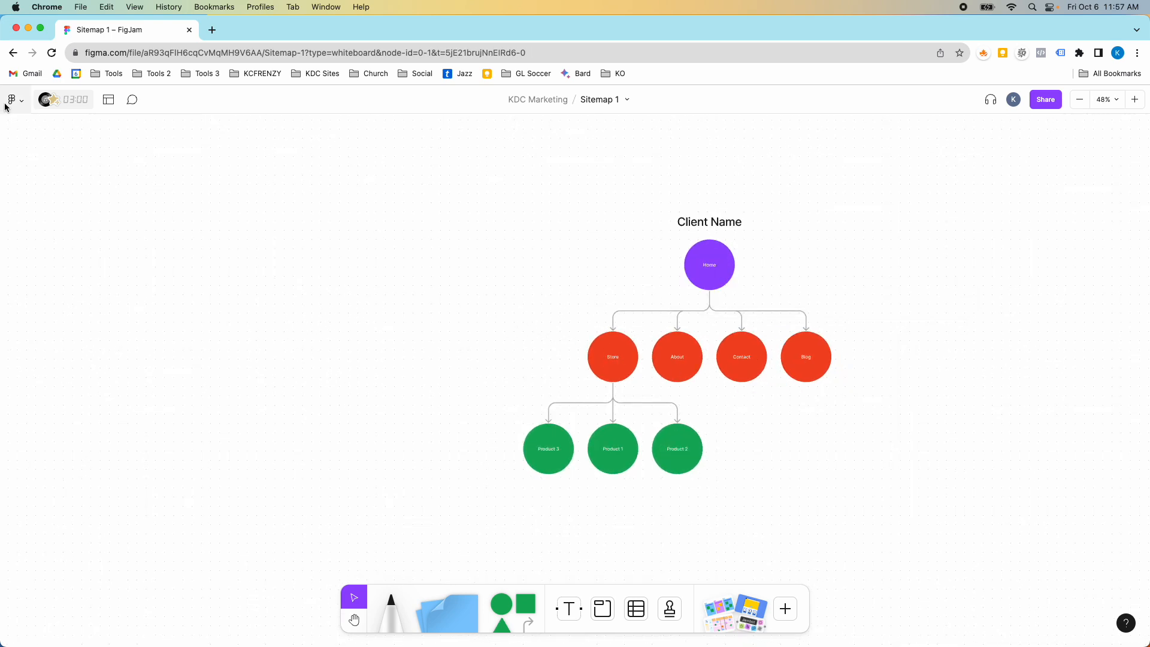
Step: Export the board via File > Export as PNG with a Grid background
{"action": "left_click", "coordinate": [9, 100]}
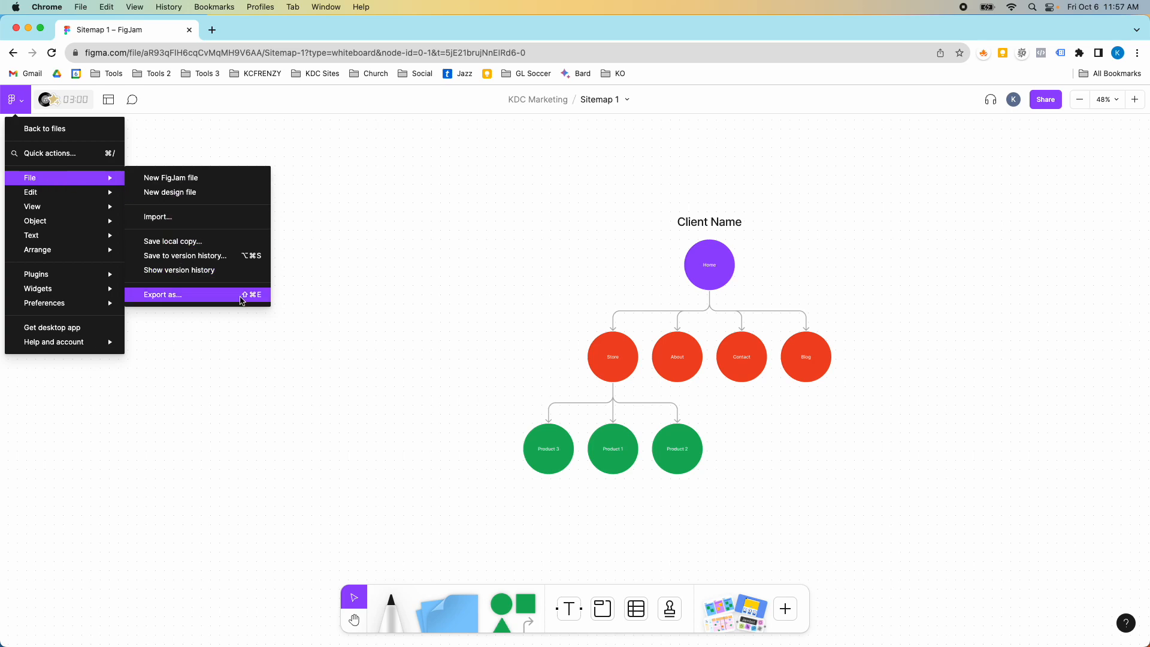
{"action": "left_click", "coordinate": [163, 294]}
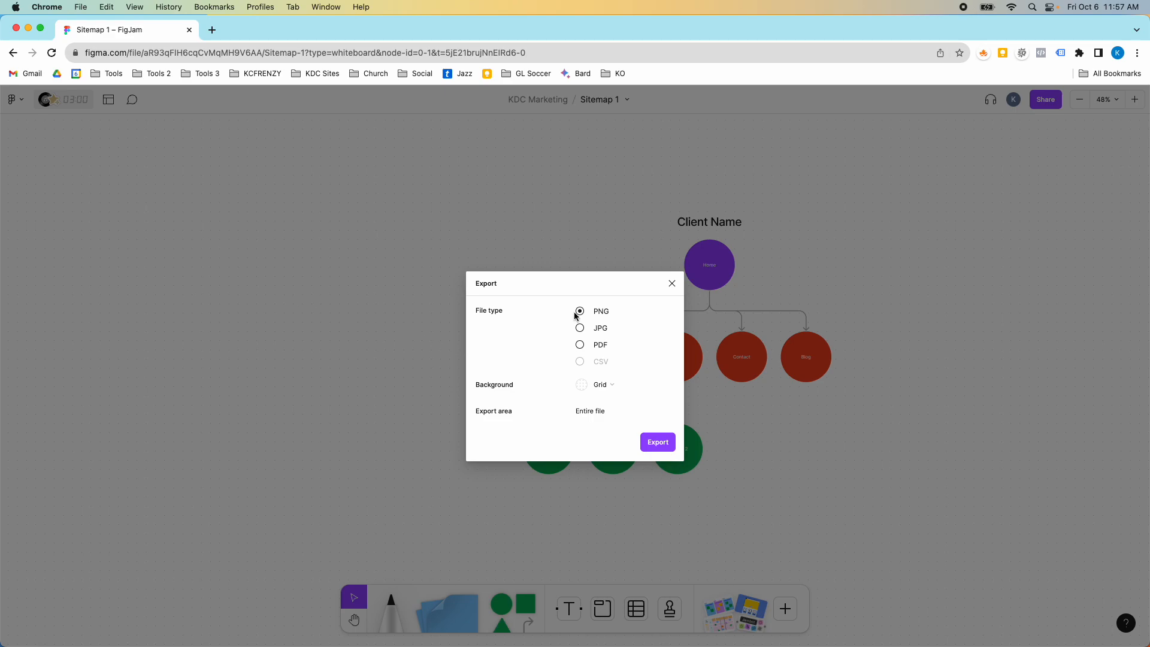
{"action": "left_click", "coordinate": [600, 383]}
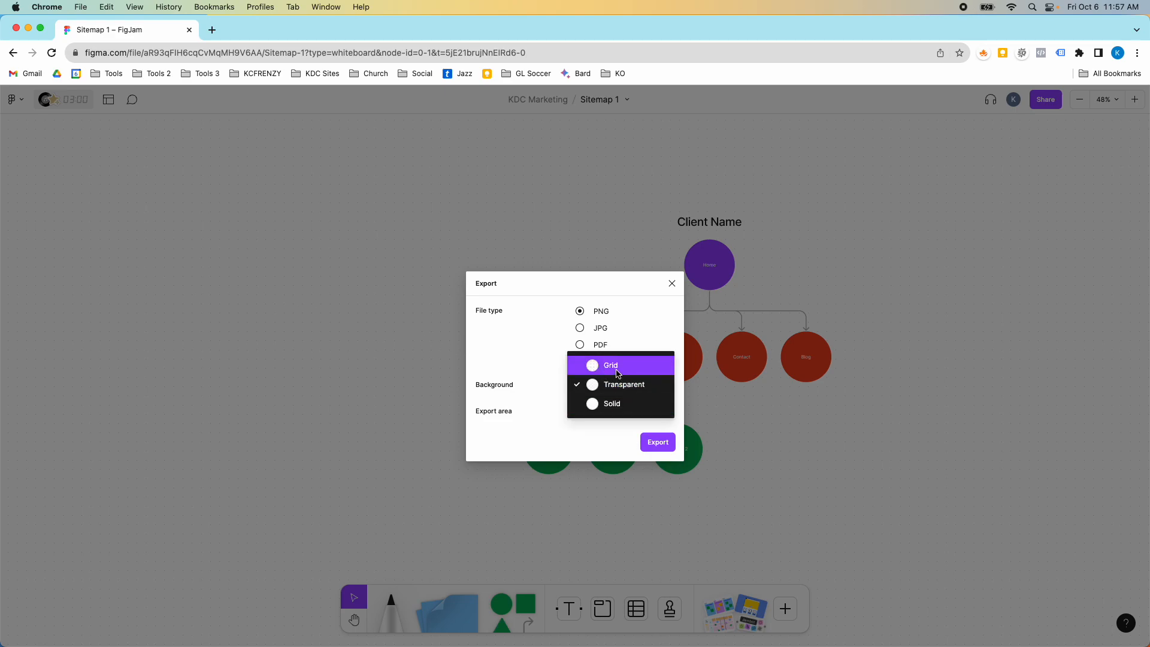
{"action": "left_click", "coordinate": [609, 365]}
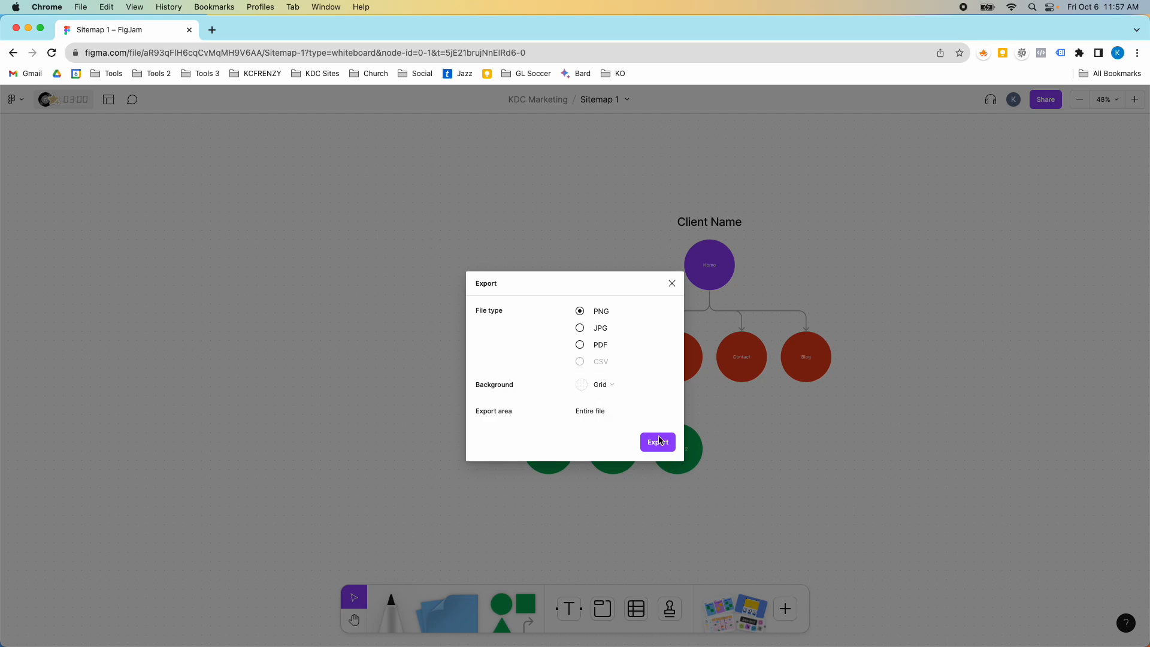
{"action": "left_click", "coordinate": [657, 441]}
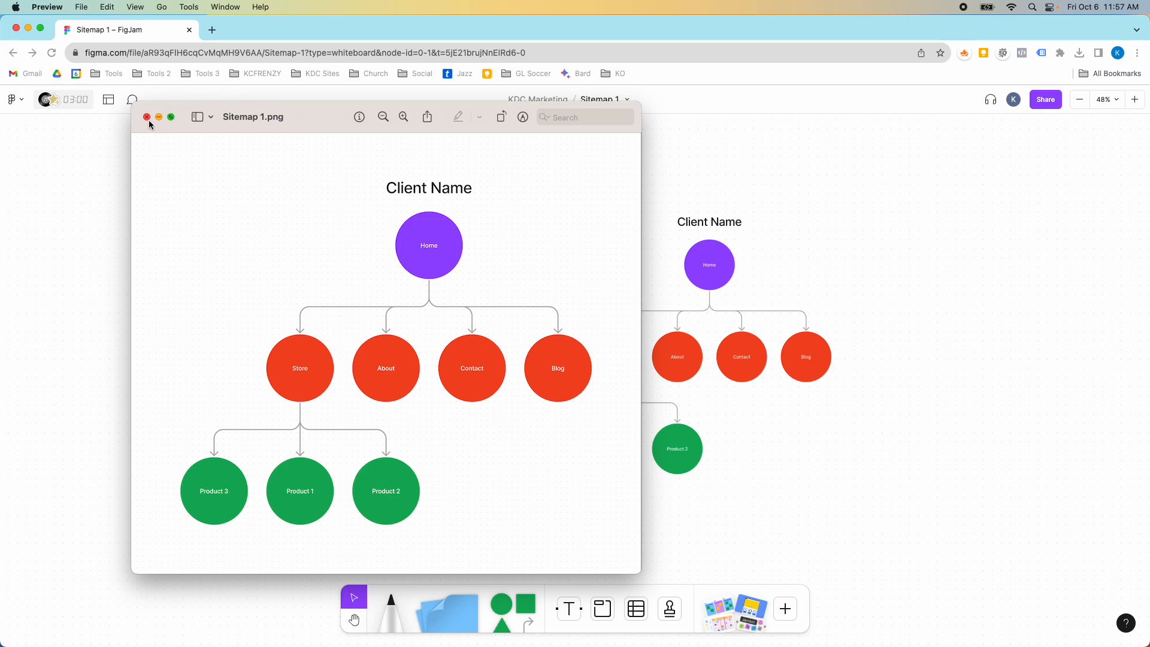
Step: Close the exported Sitemap 1.png in Preview after reviewing it
{"action": "left_click", "coordinate": [147, 117]}
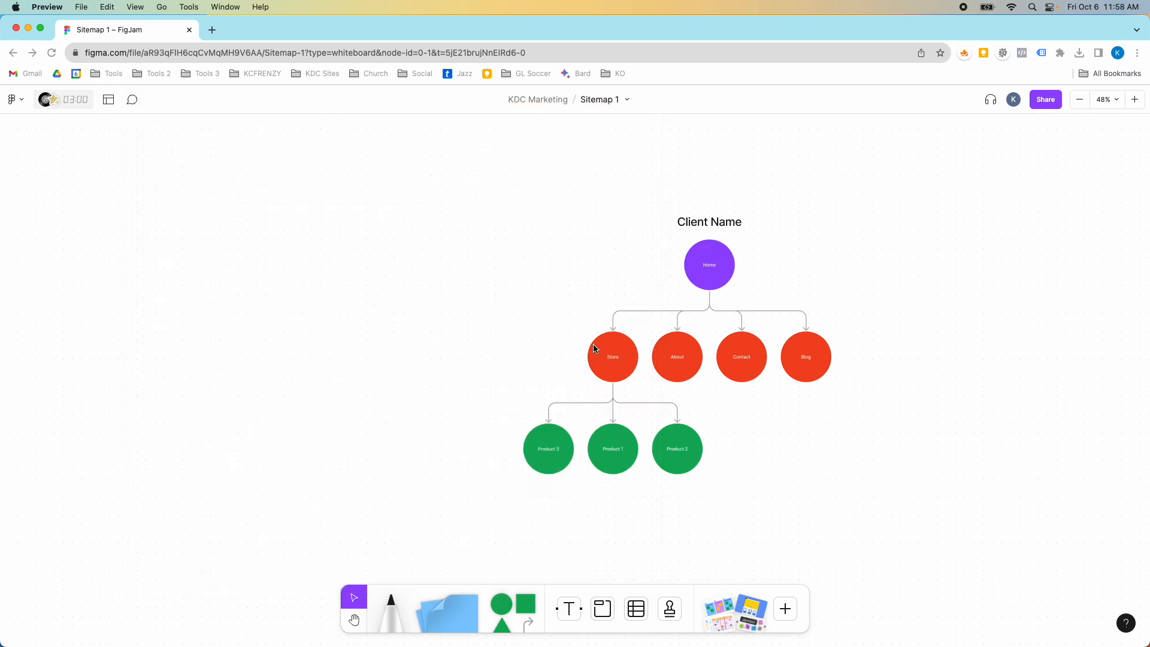
Step: Select the Store circle and scroll down the board to add a branching shape
{"action": "left_click", "coordinate": [612, 357]}
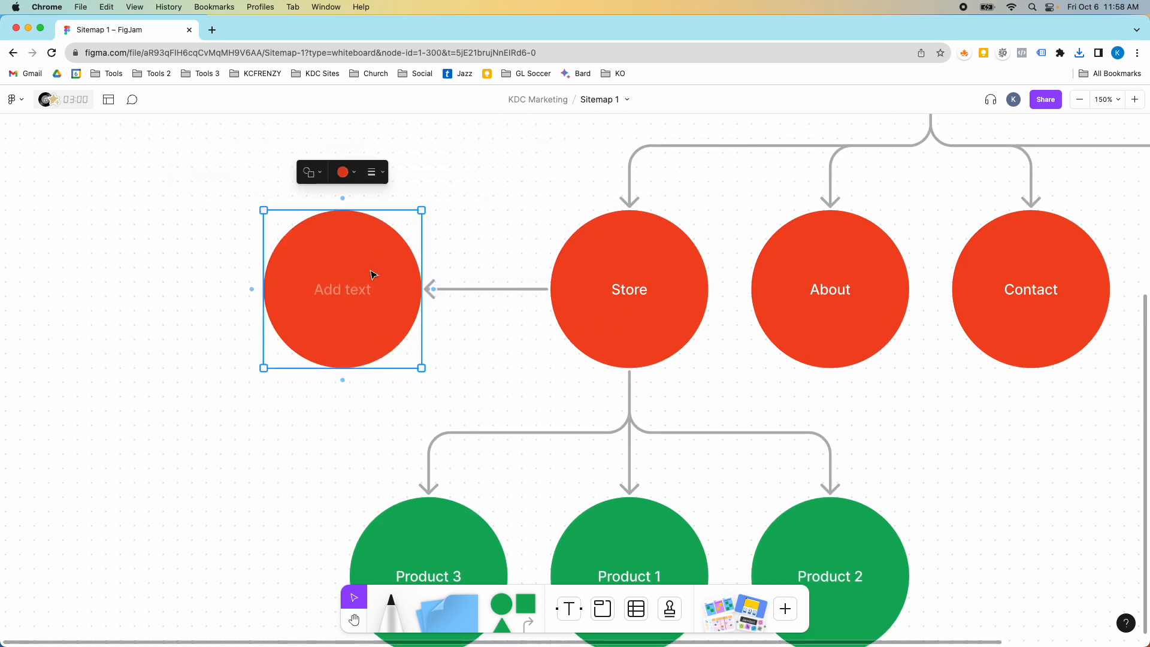
{"action": "scroll", "scroll_direction": "down", "scroll_amount": 3}
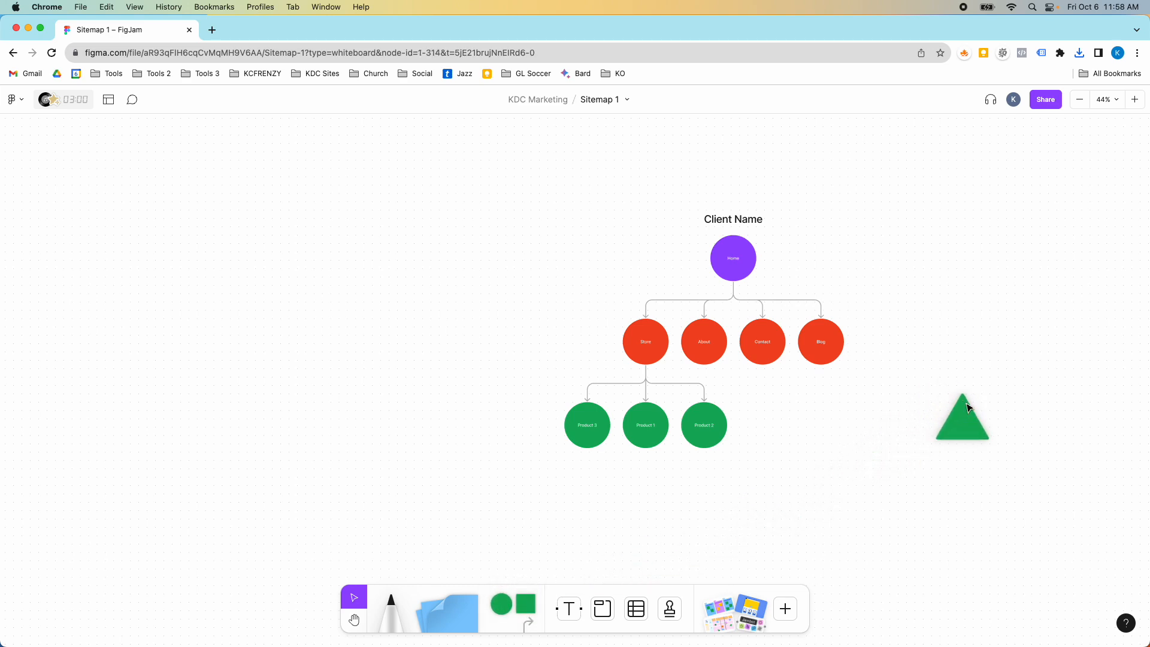
Step: Connect Home to the two green triangles and pull the right triangle closer
{"action": "left_click", "coordinate": [733, 259]}
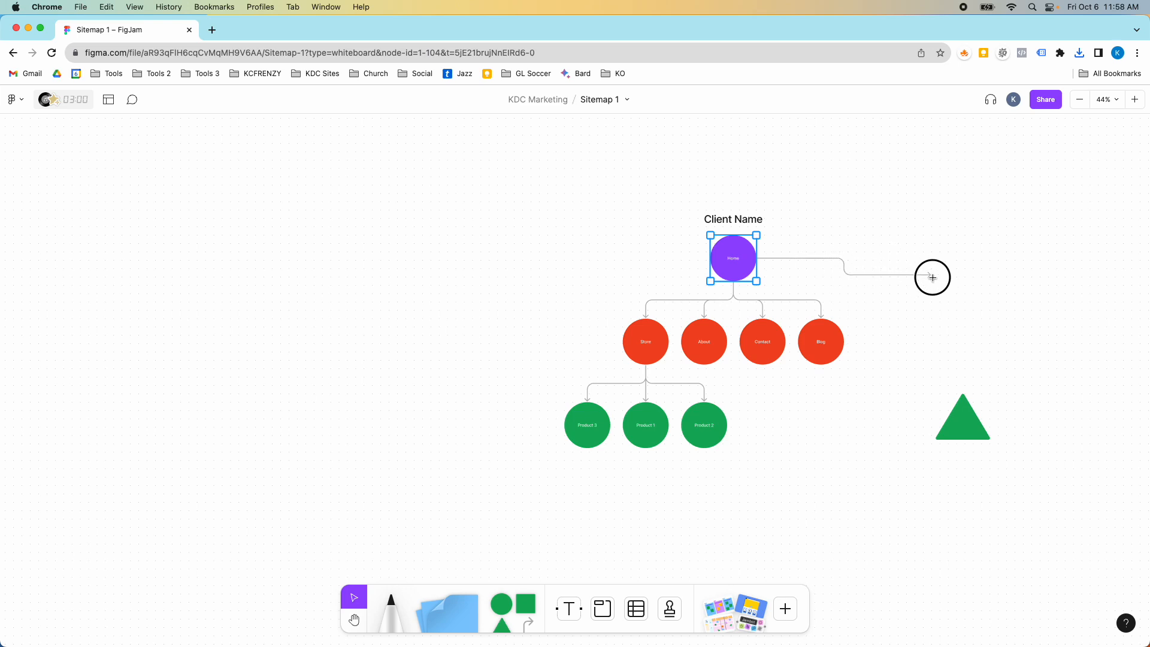
{"action": "left_click_drag", "start_coordinate": [931, 277], "coordinate": [961, 393]}
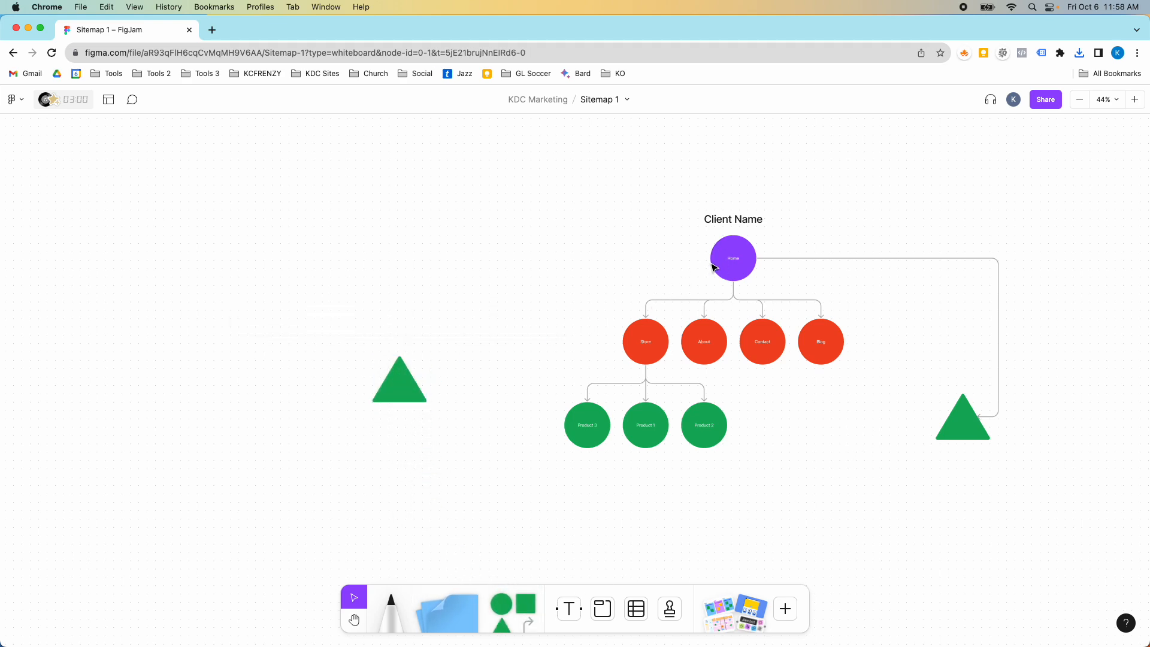
{"action": "left_click", "coordinate": [733, 259]}
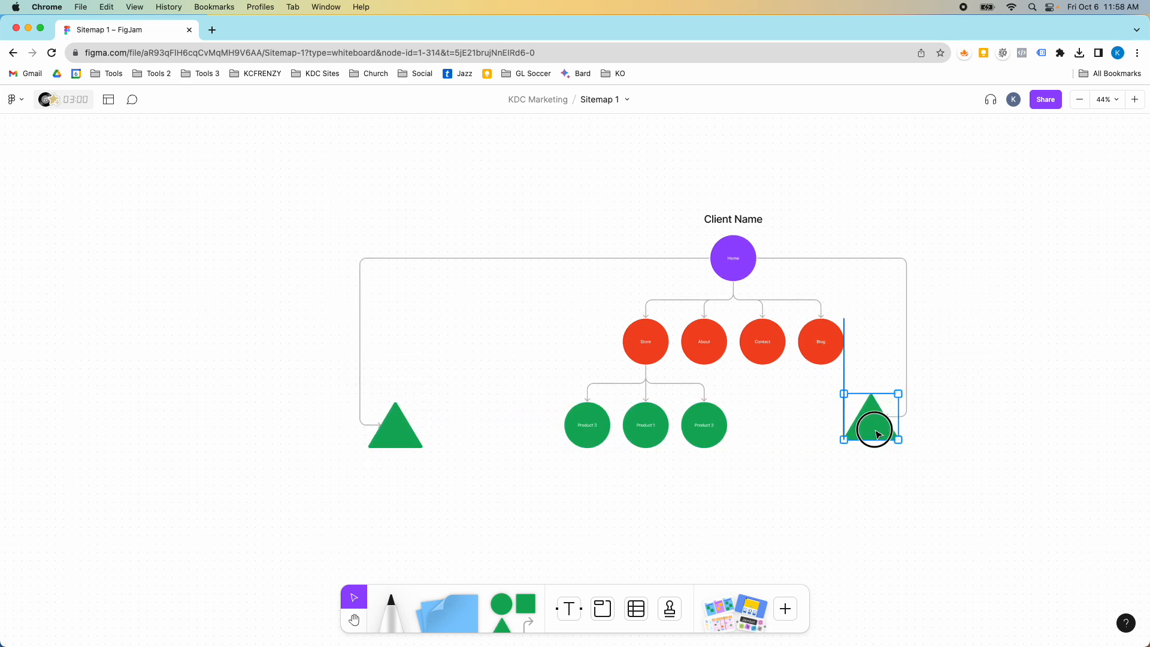
{"action": "left_click_drag", "start_coordinate": [873, 433], "coordinate": [510, 428]}
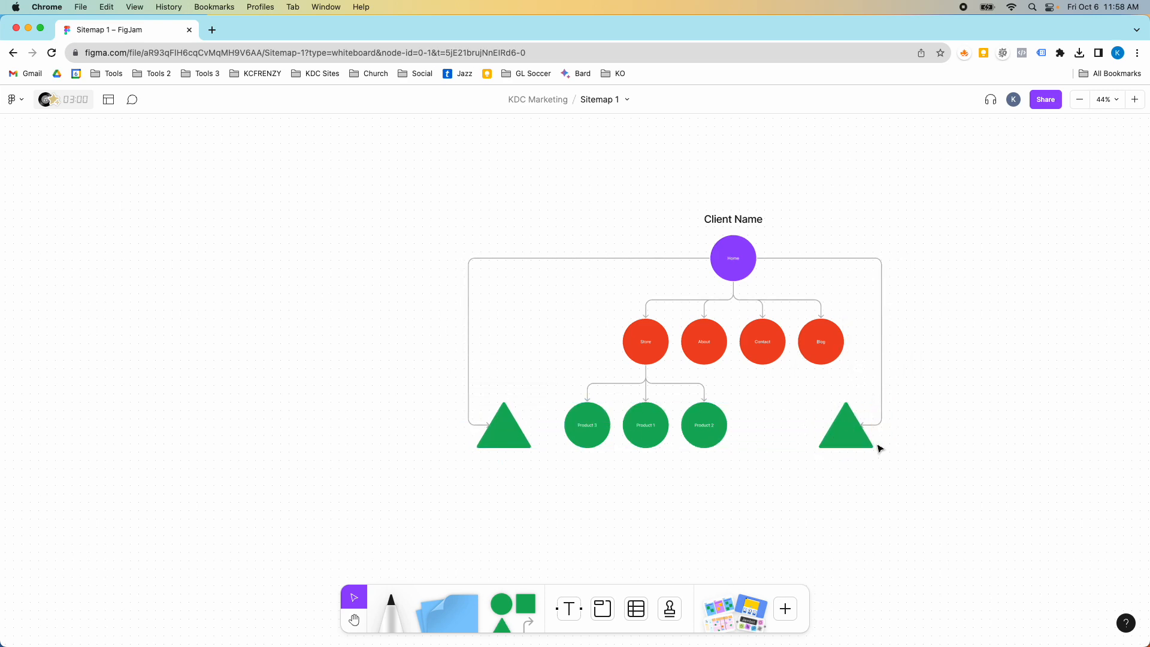
Step: Label the right green triangle 'Random', then select it for removal from under Home
{"action": "left_click", "coordinate": [845, 432]}
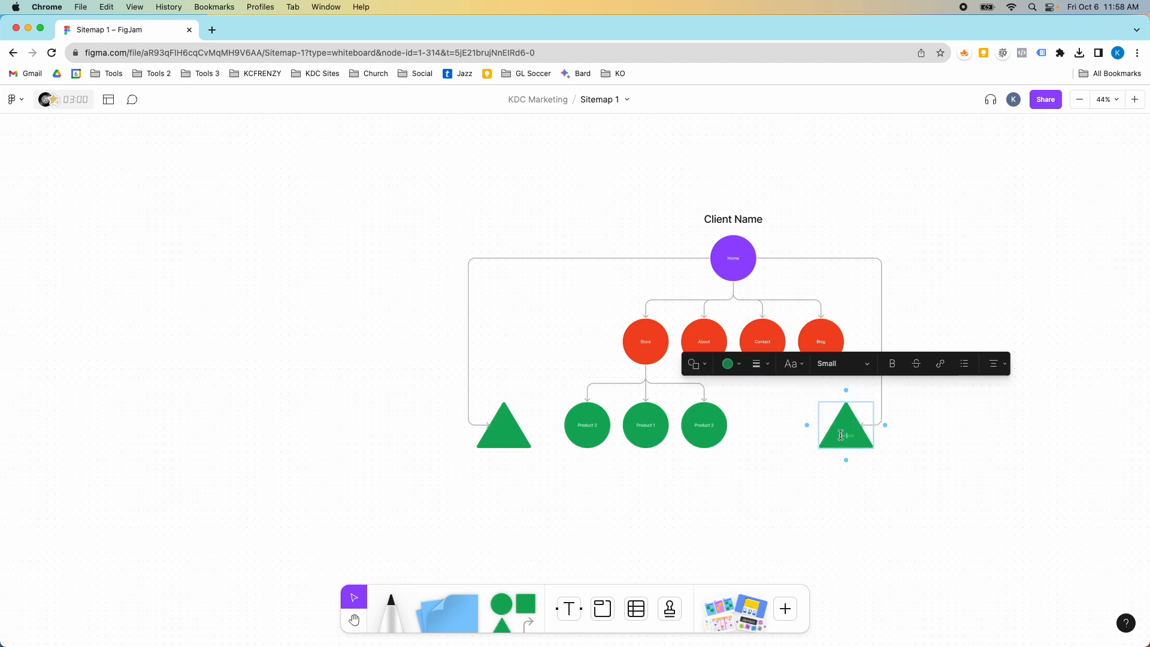
{"action": "type", "text": "Random"}
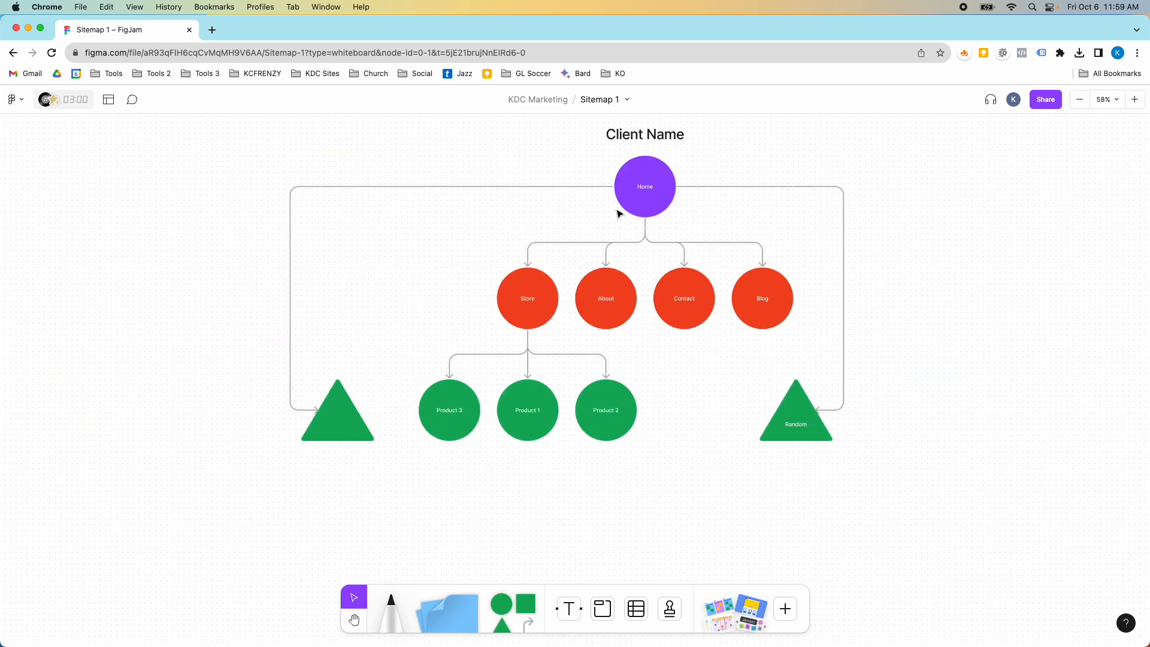
{"action": "left_click", "coordinate": [644, 186]}
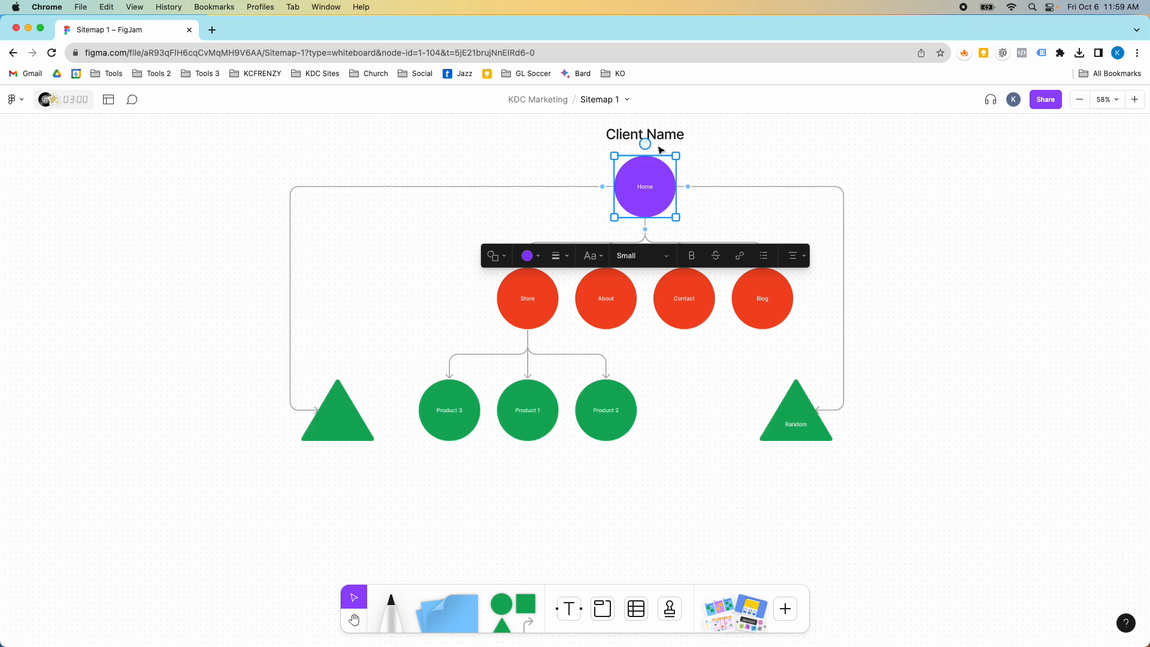
{"action": "left_click", "coordinate": [795, 418]}
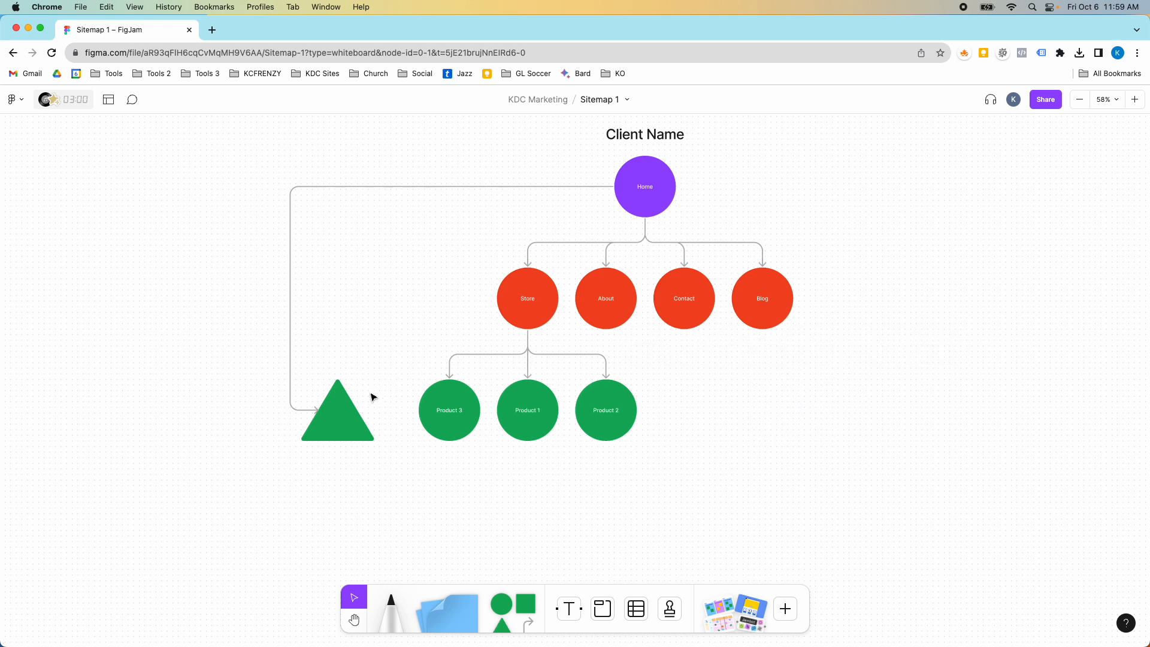
Step: Delete the leftover green triangle and its connector so only the circles remain
{"action": "left_click", "coordinate": [644, 186]}
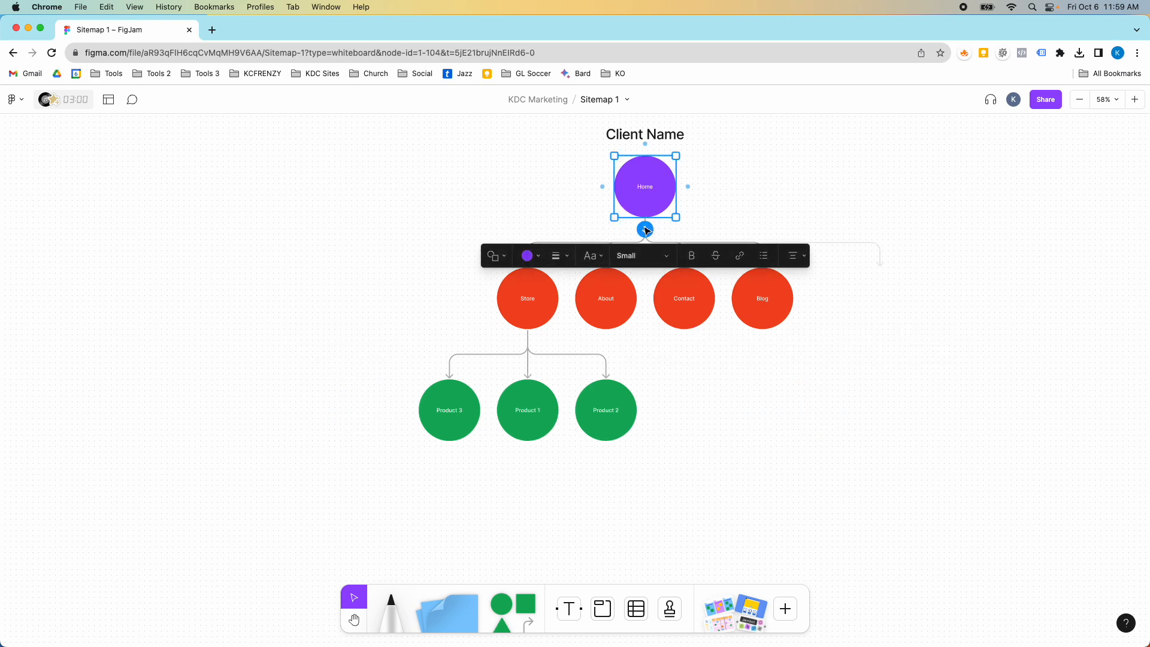
{"action": "left_click", "coordinate": [824, 393]}
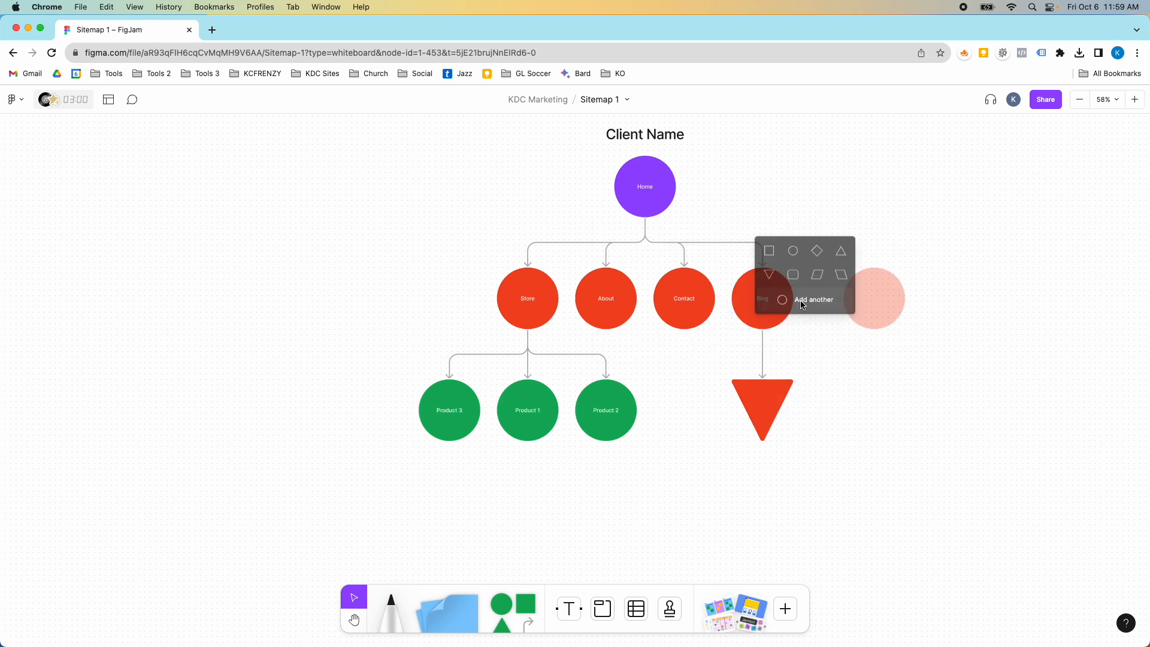
{"action": "left_click", "coordinate": [817, 251]}
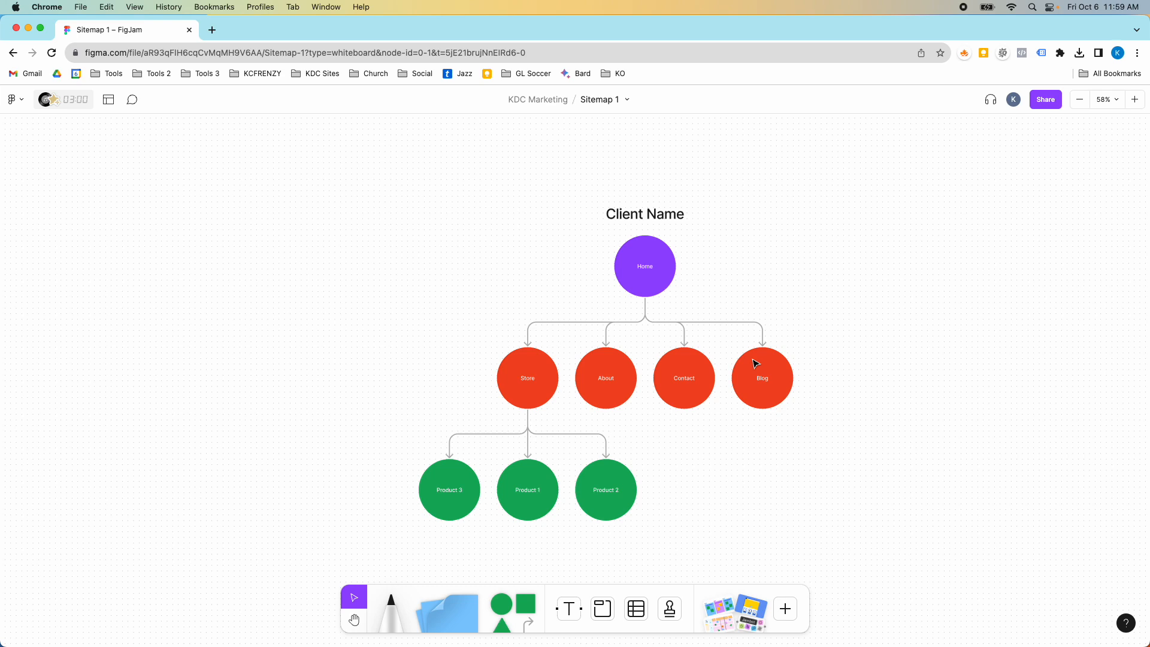
{"action": "mouse_move", "coordinate": [733, 370]}
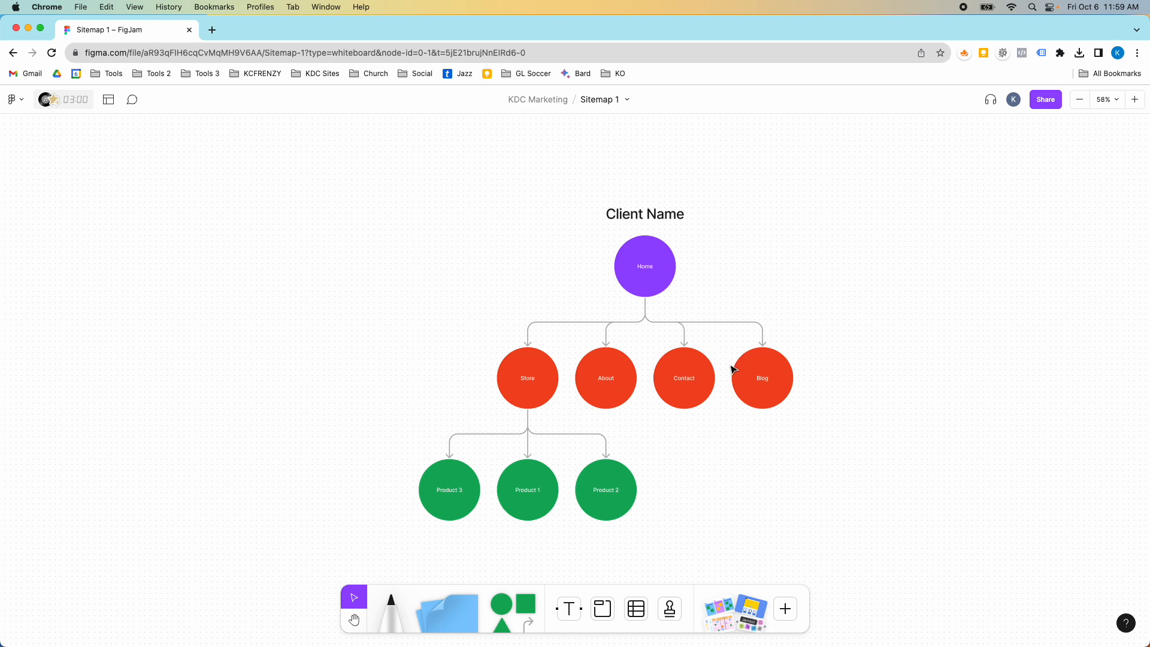